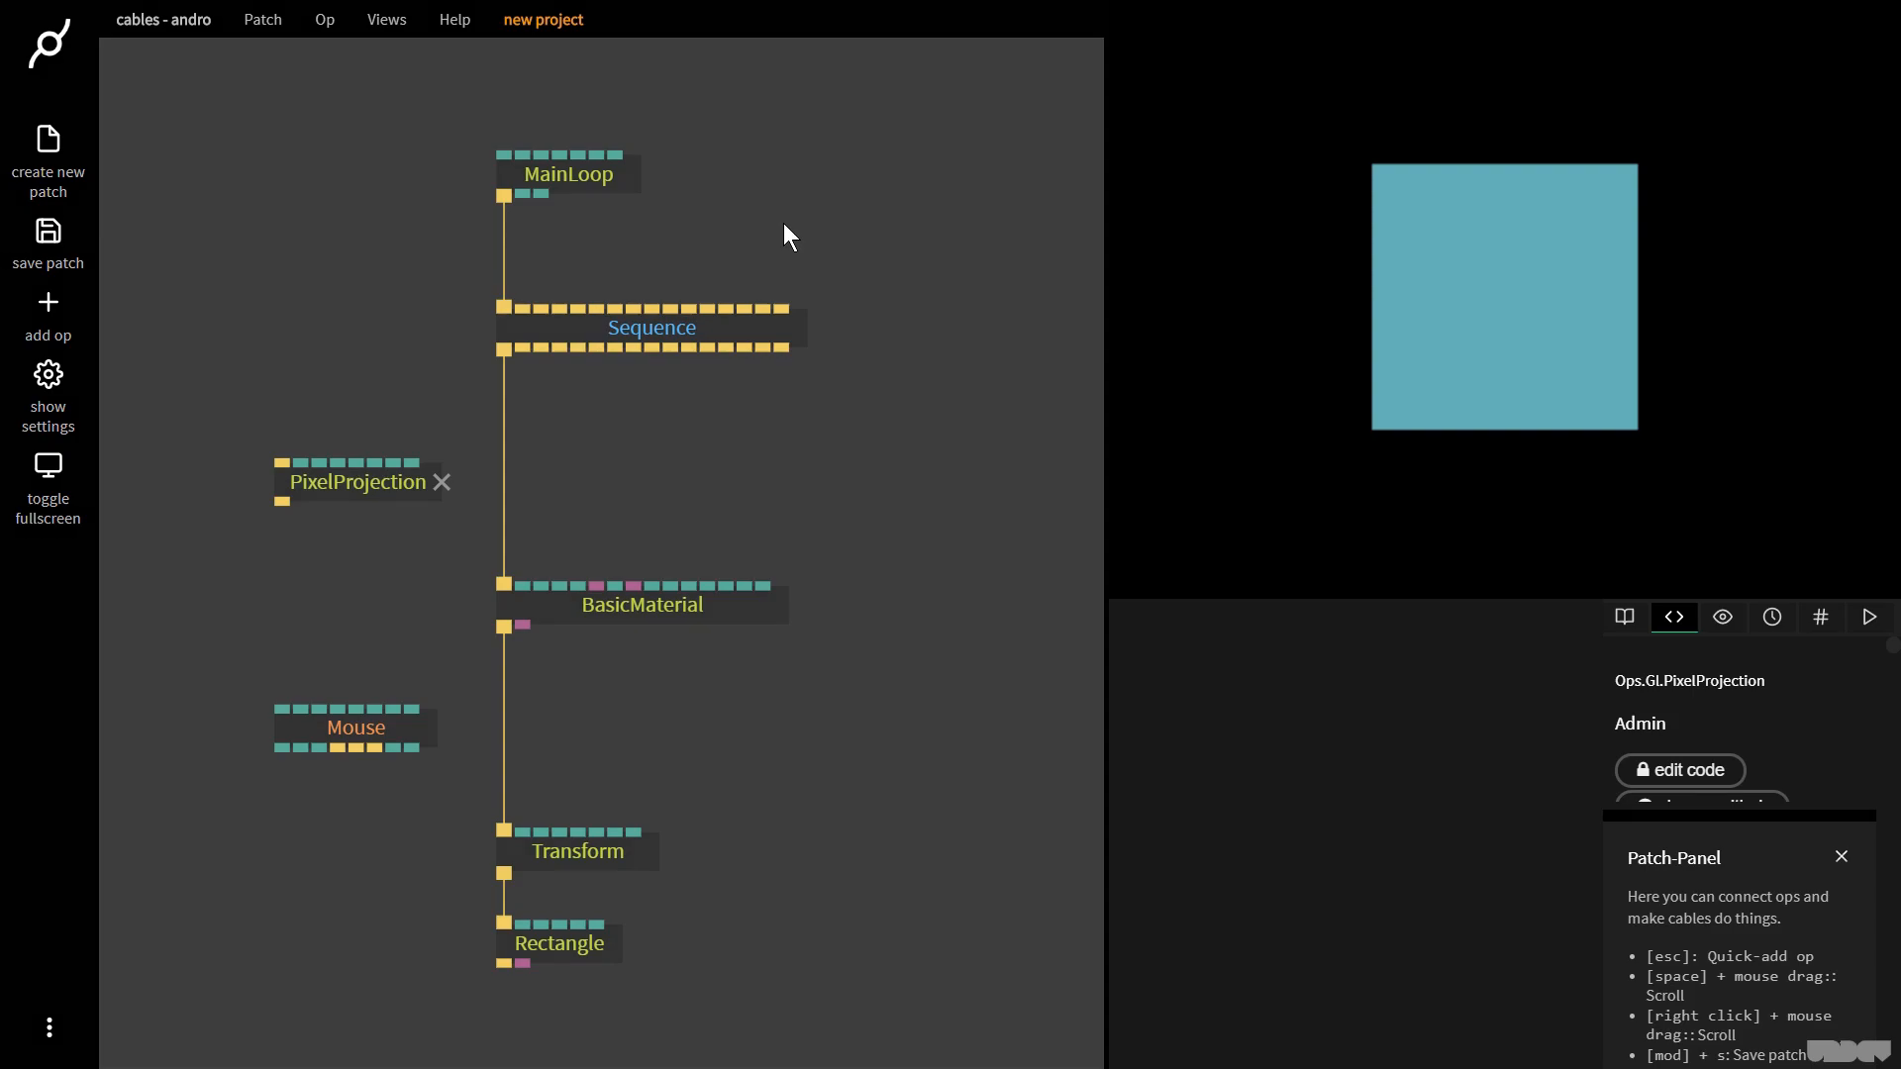
mouse_move(457, 504)
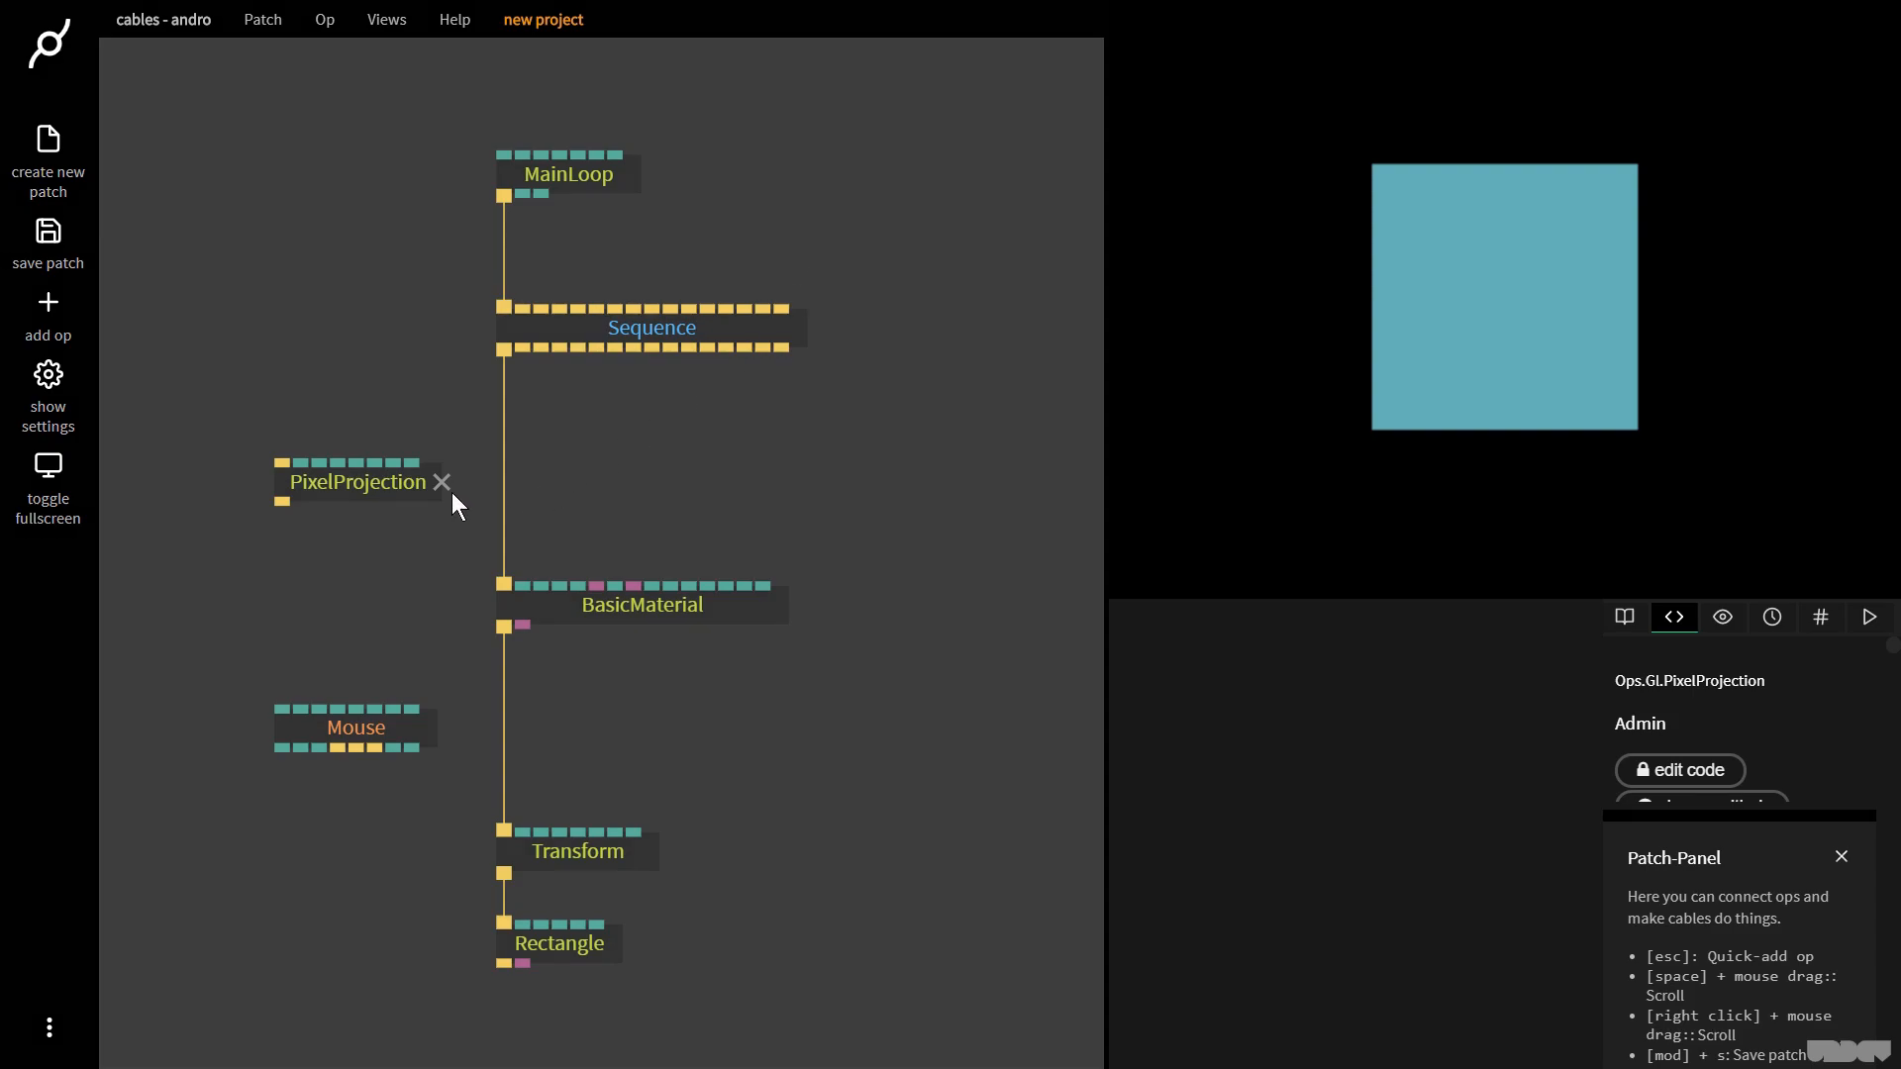
- Shift the square left by setting Transform PosX to -0.68, and resize the canvas to 702x345
left_click(356, 482)
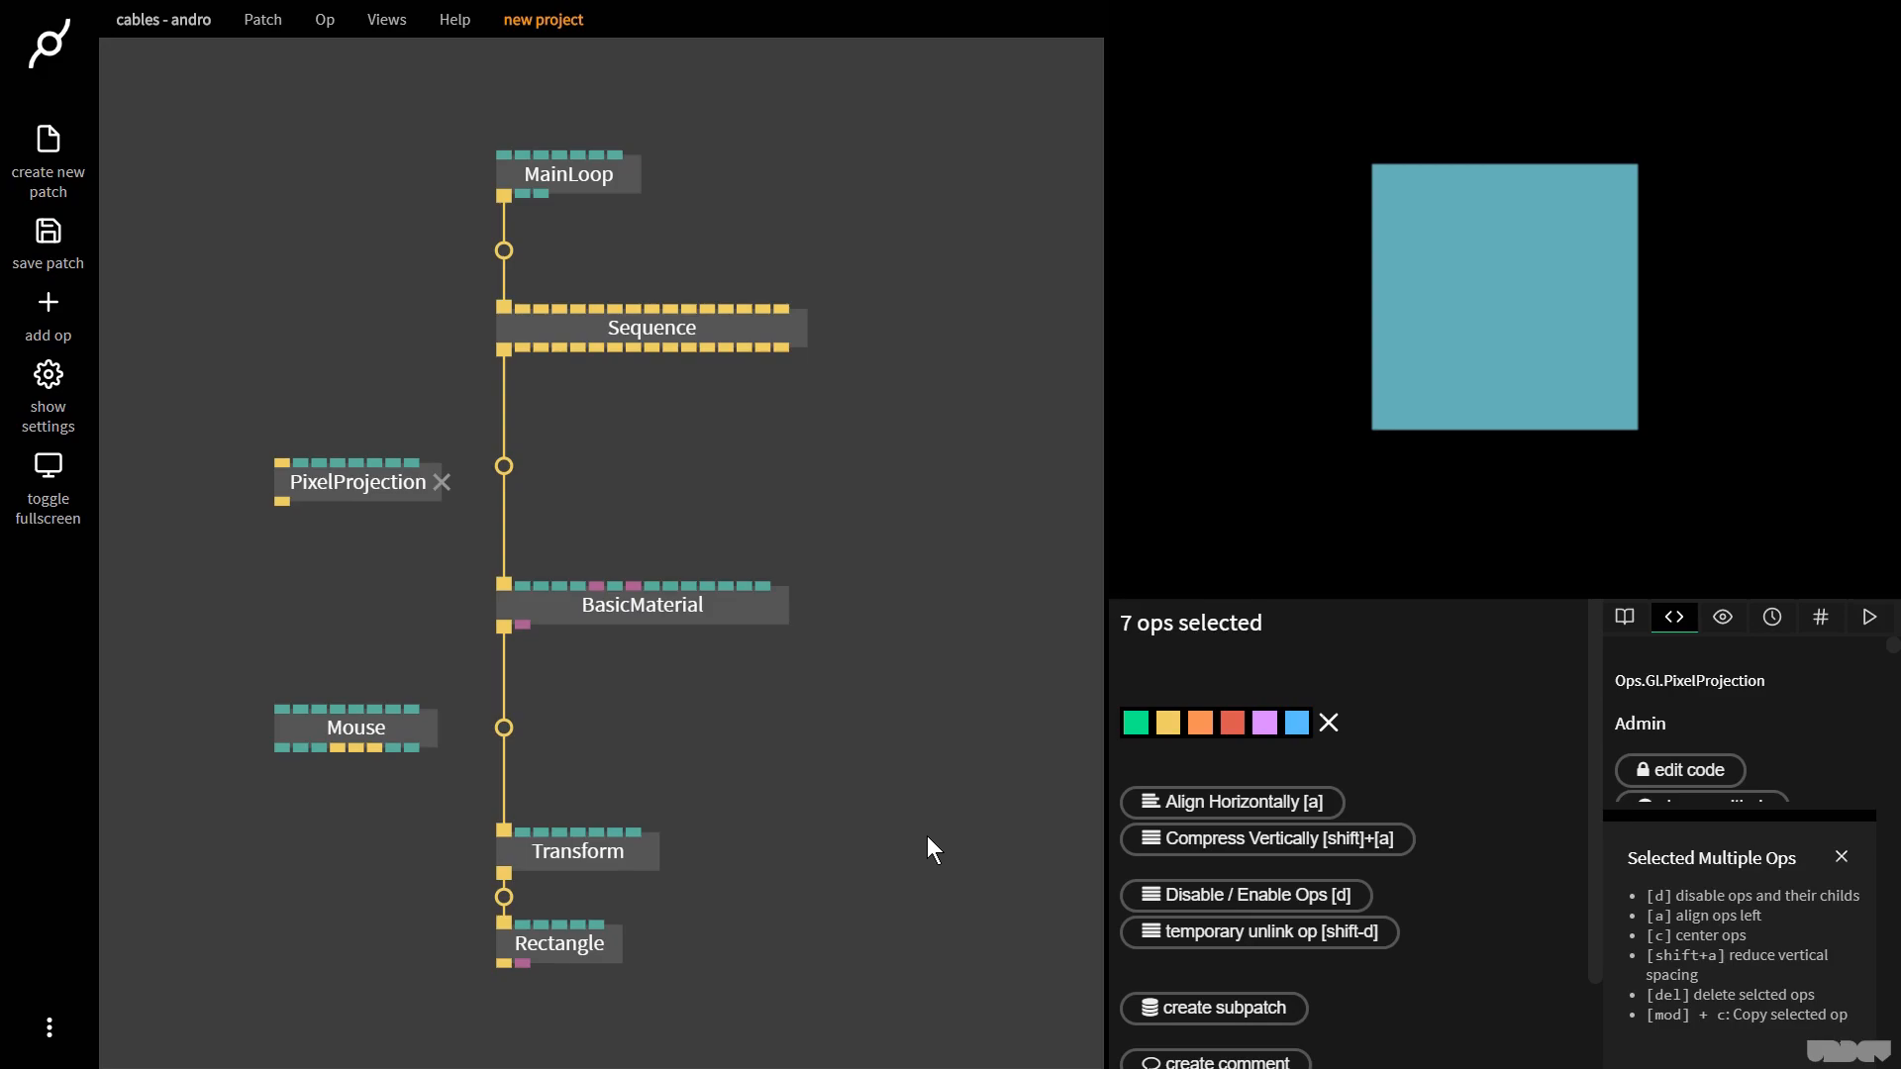
left_click(578, 891)
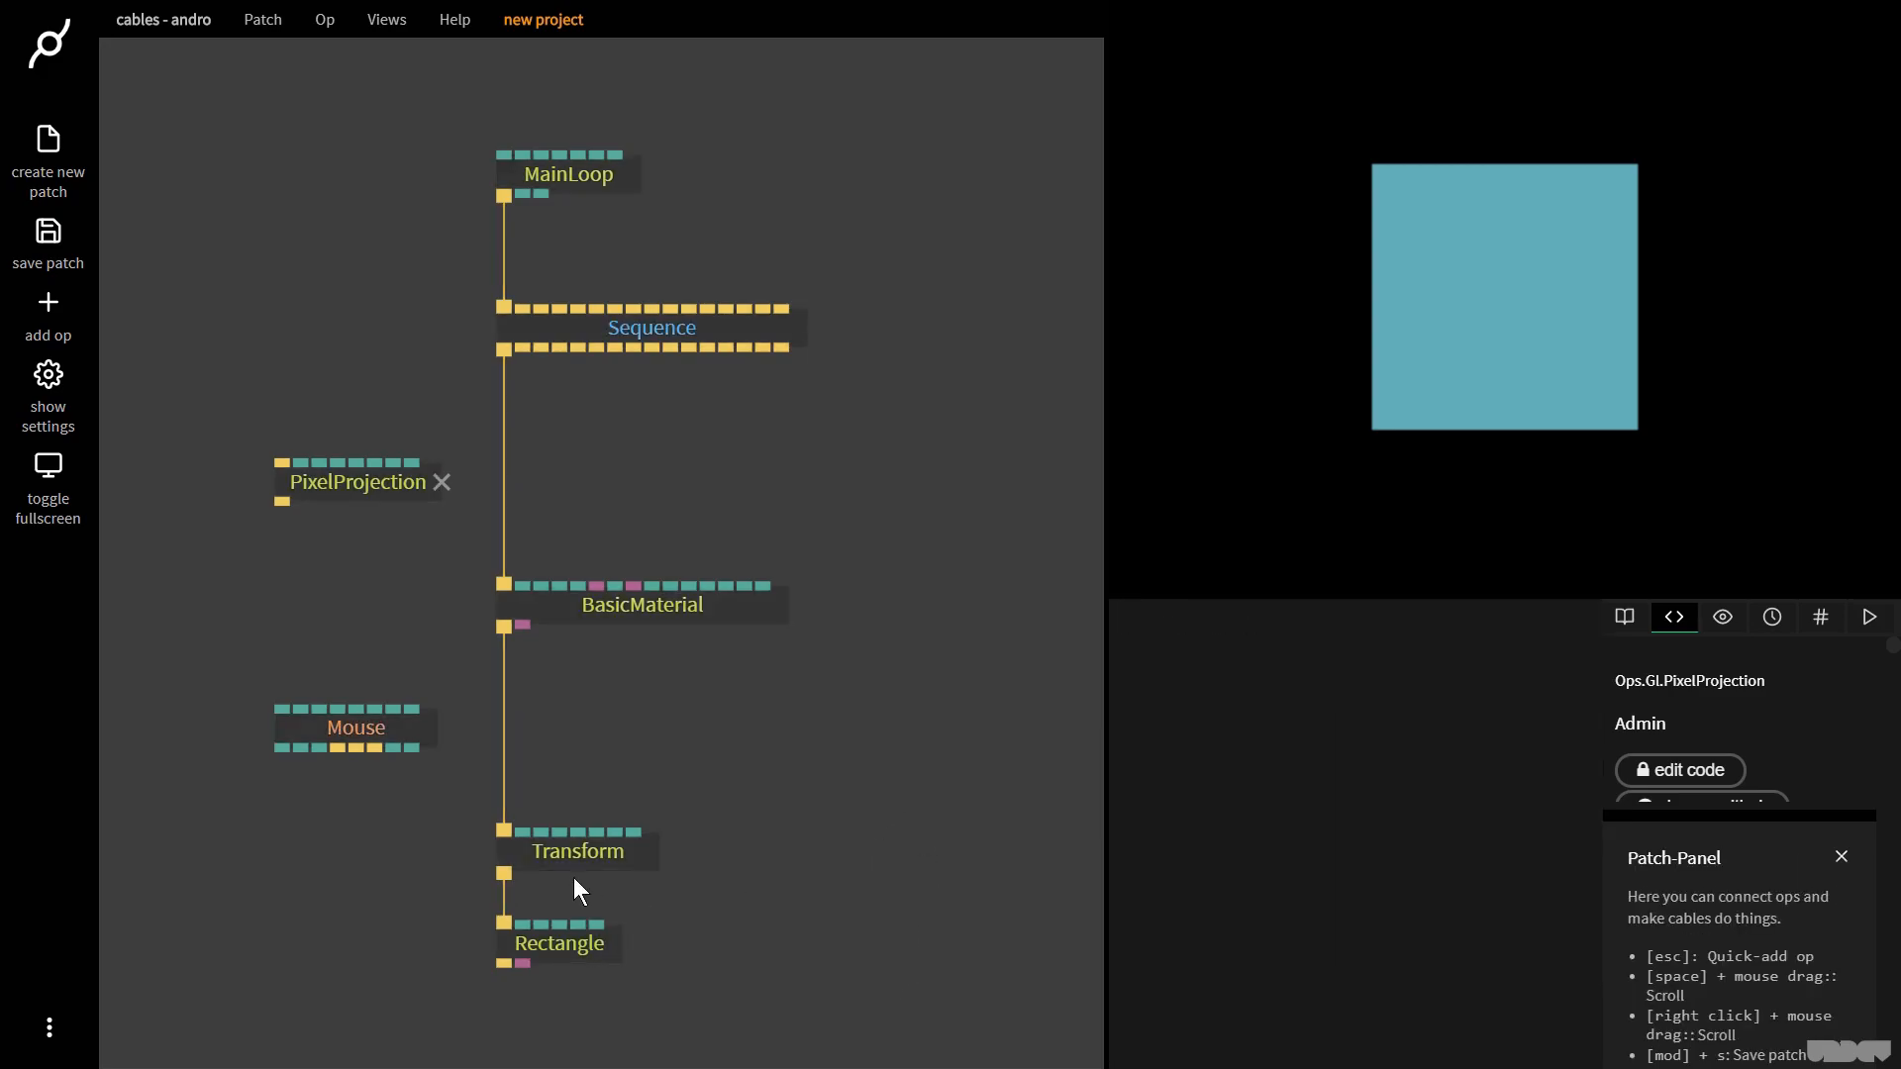
left_click(578, 850)
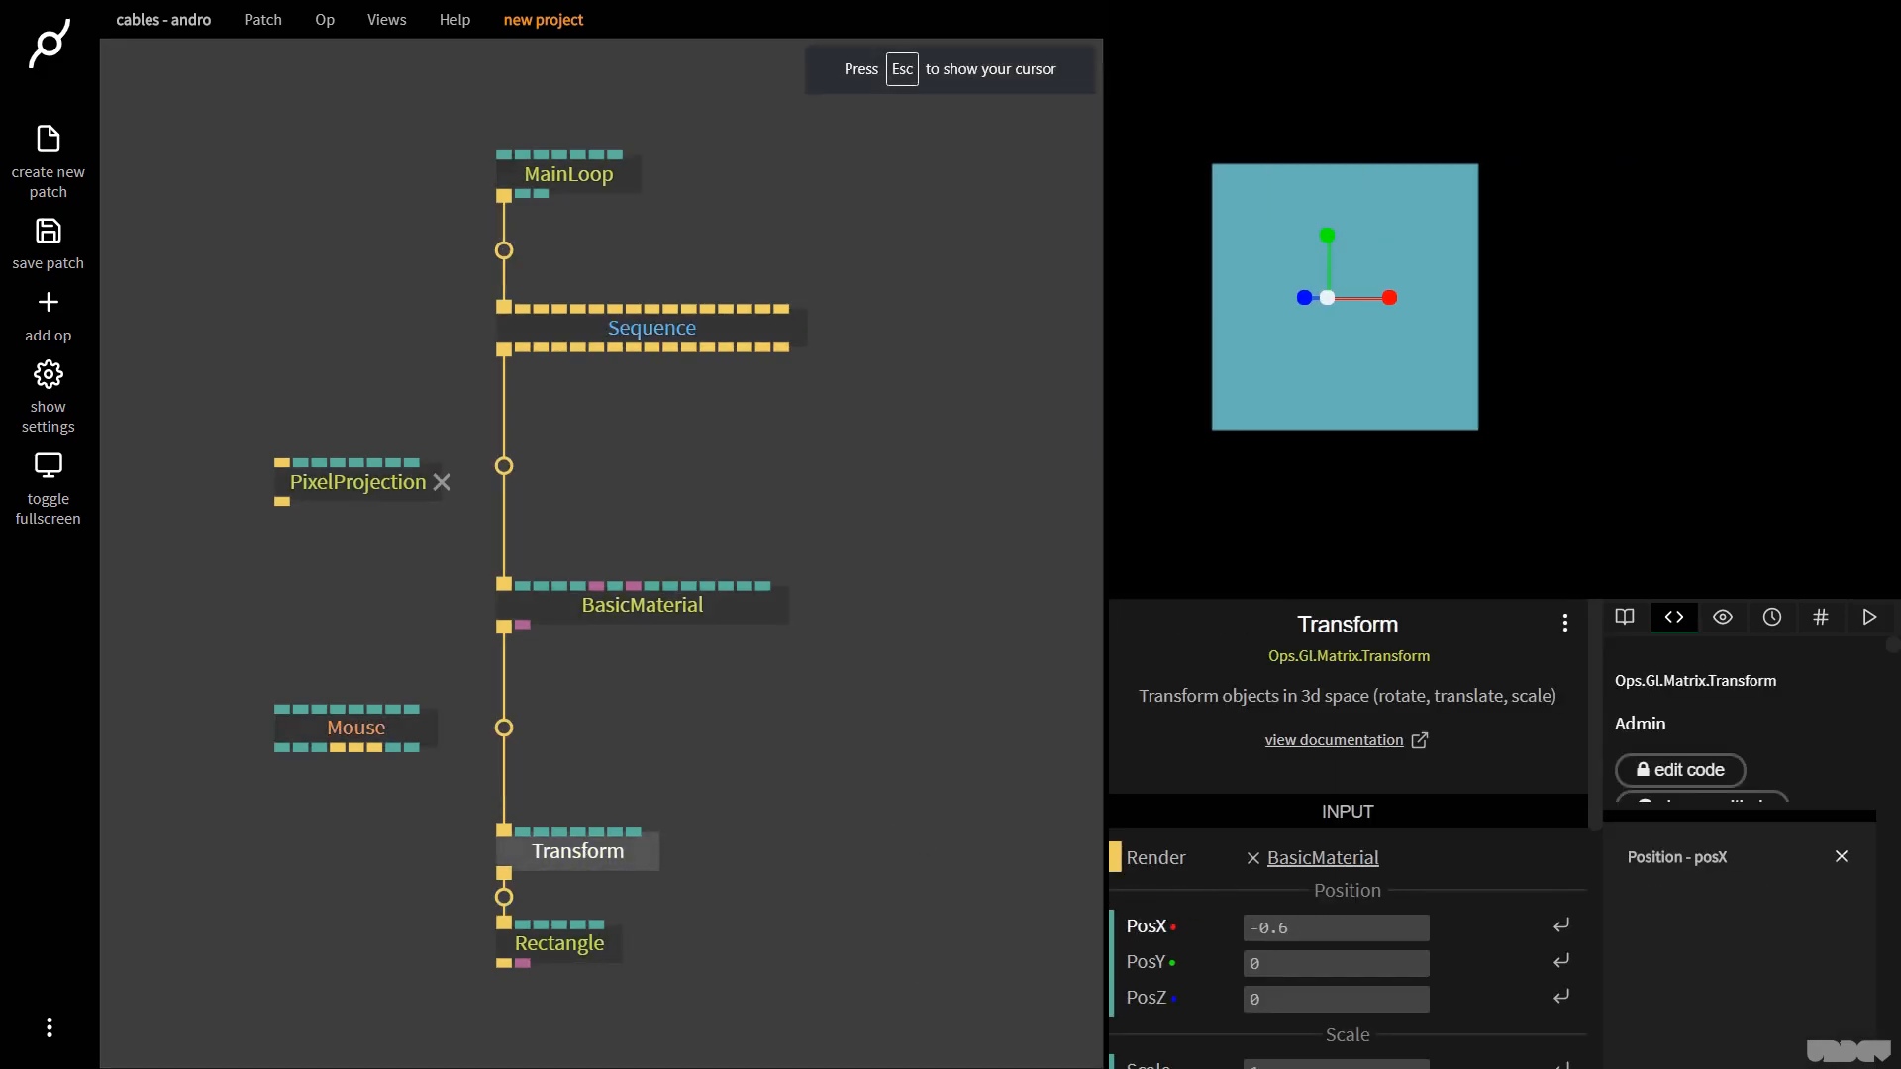
left_click(48, 482)
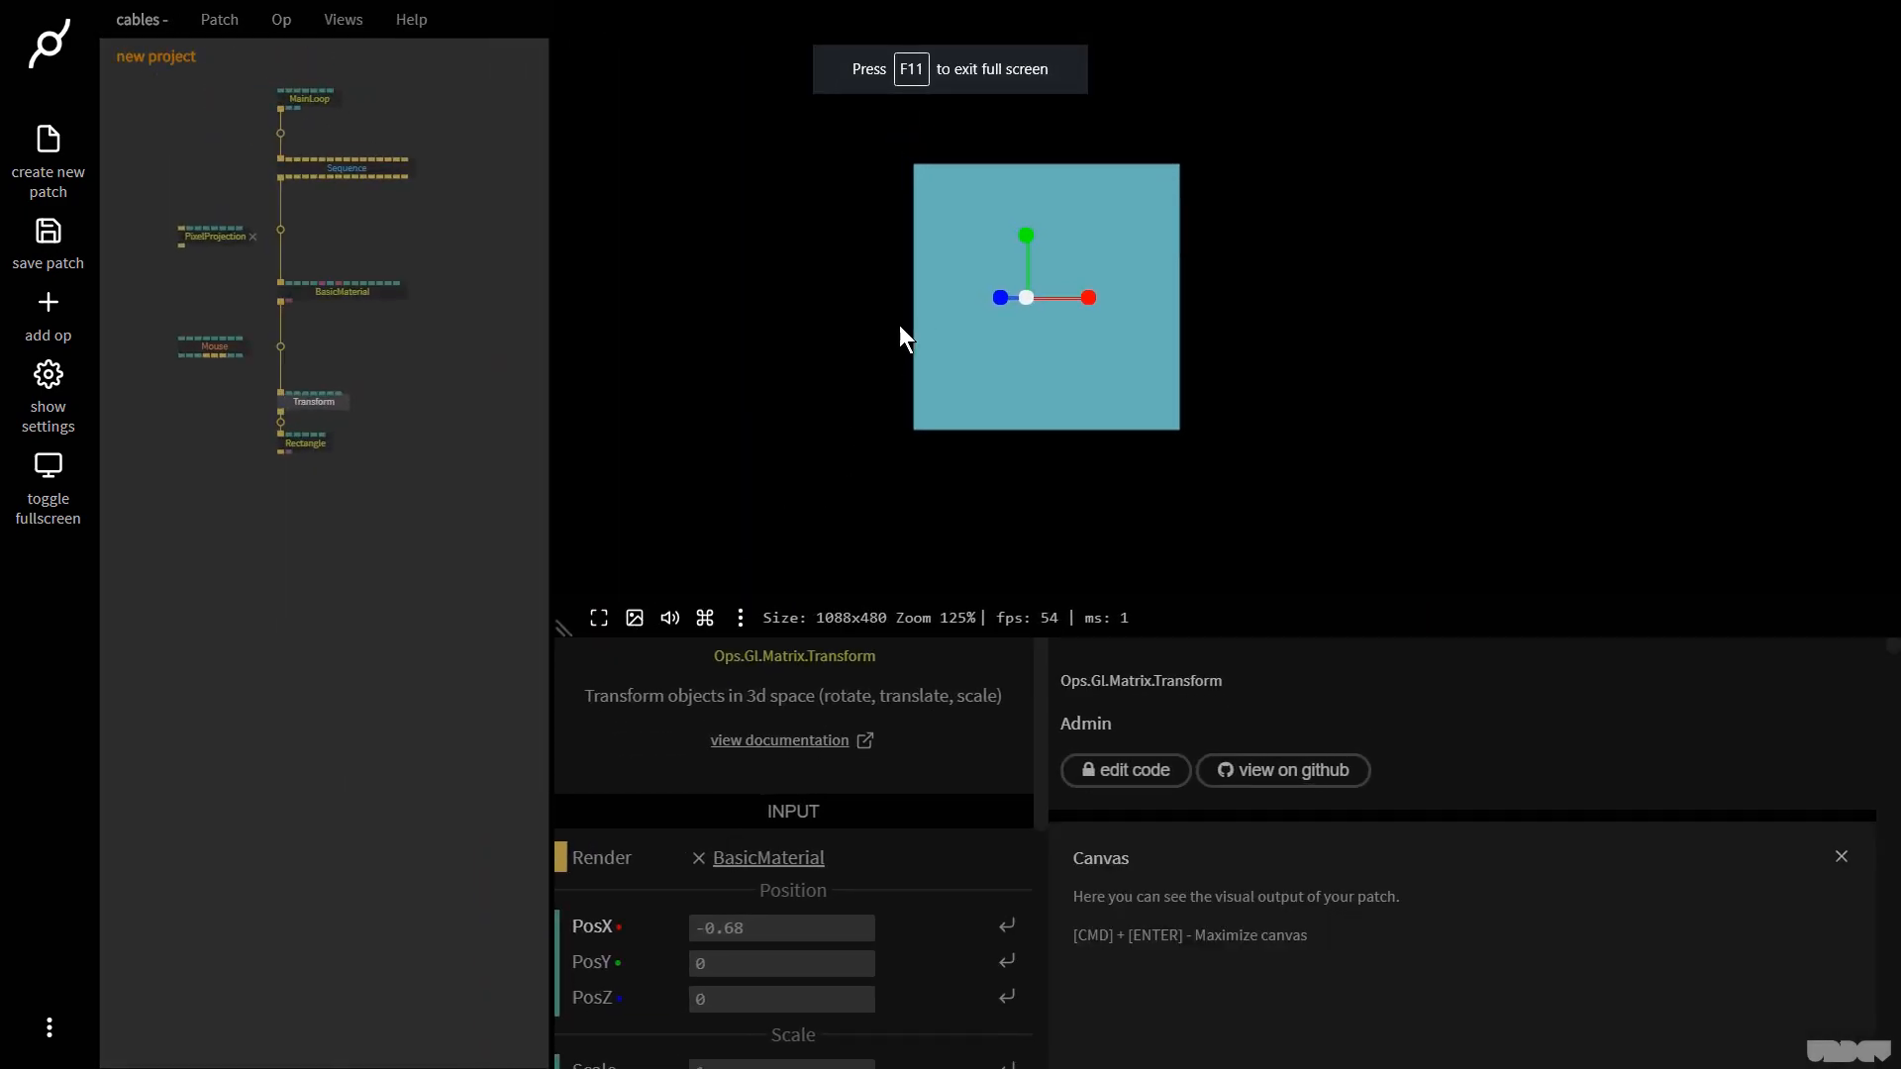
mouse_move(831, 322)
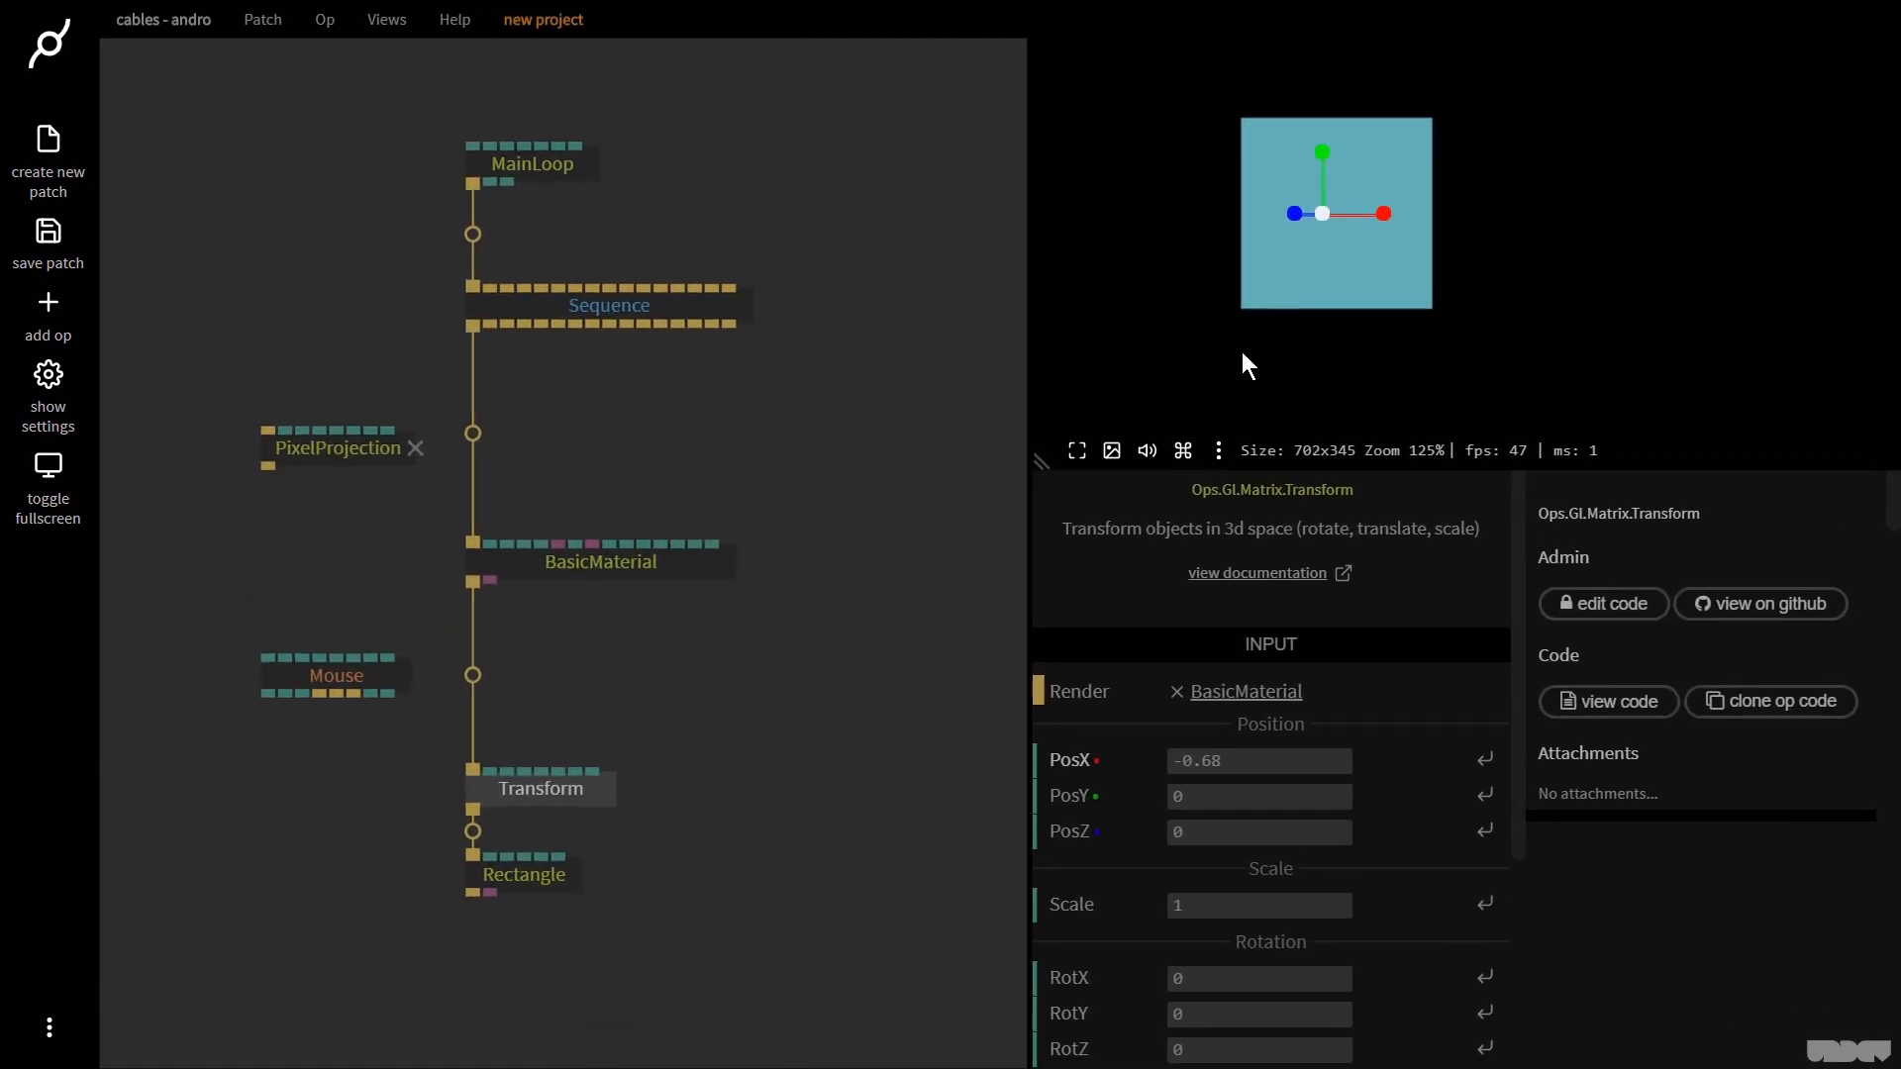
mouse_move(1334, 243)
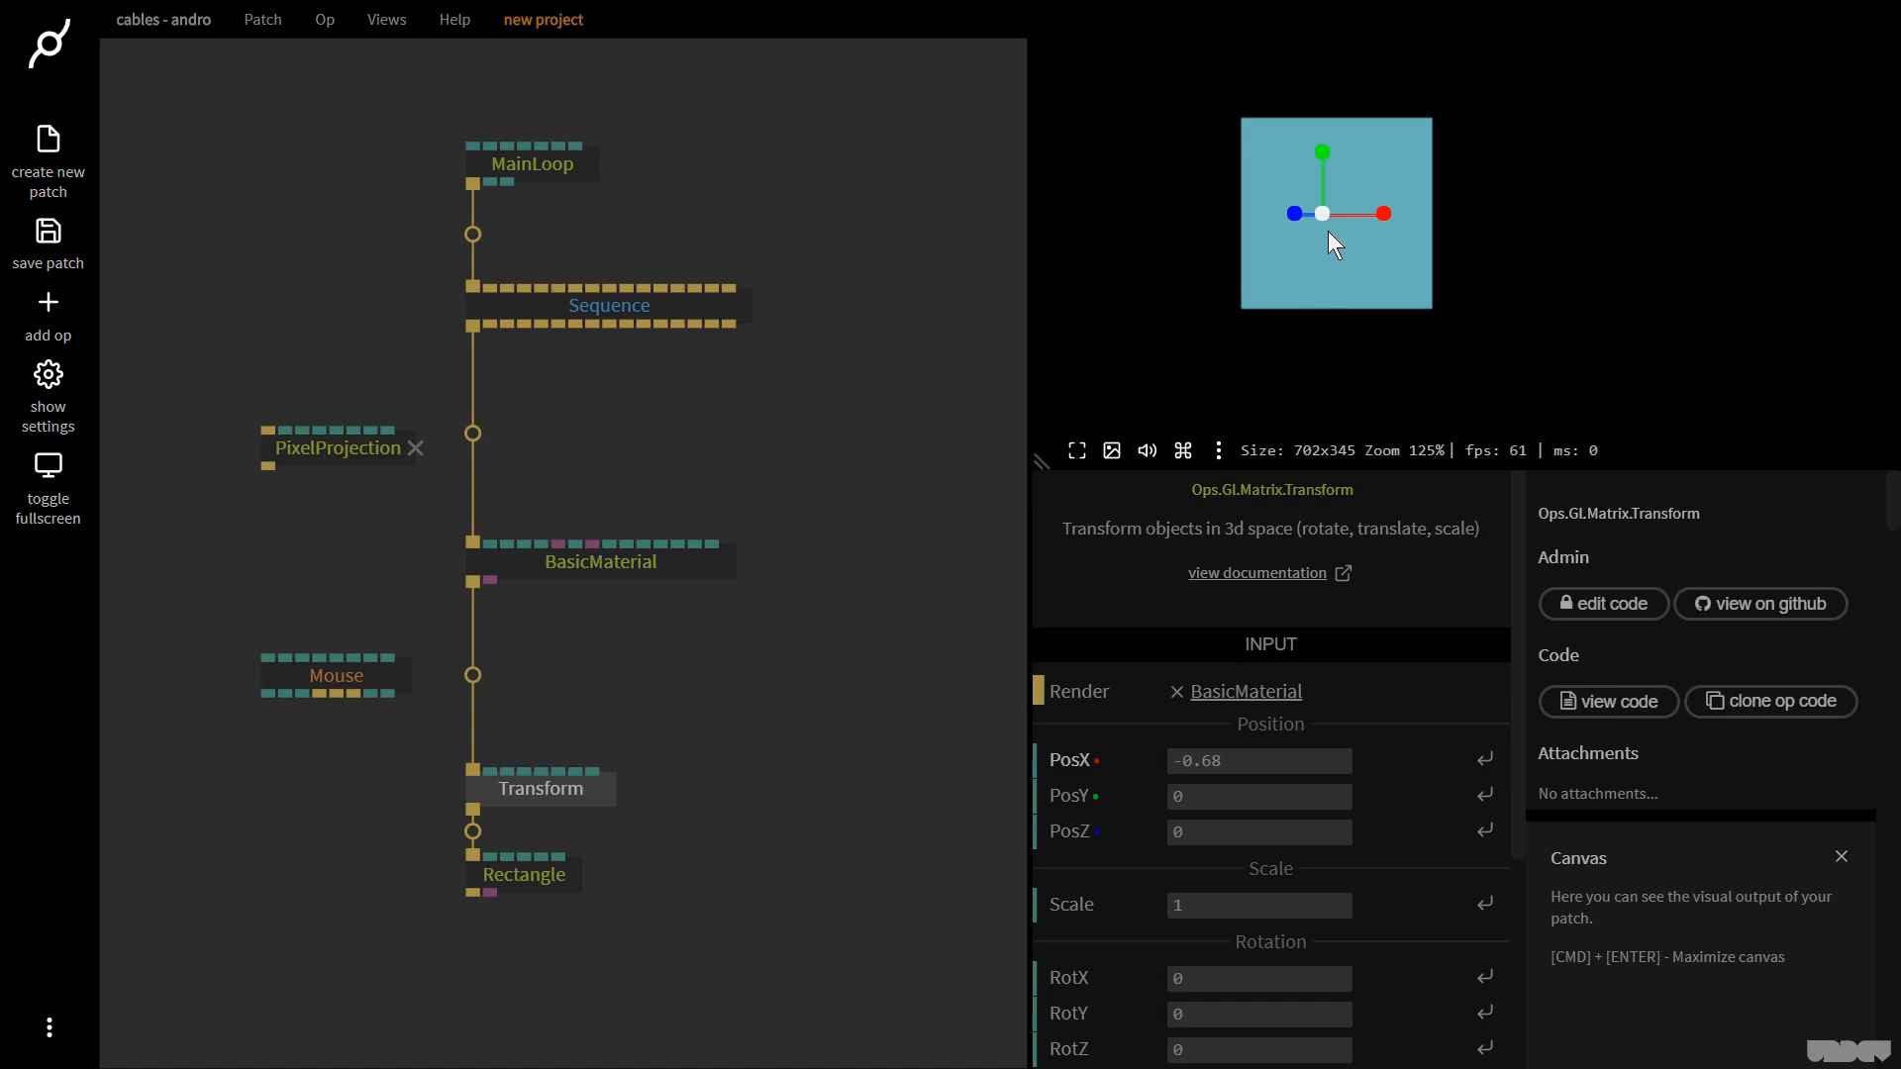
left_click(1840, 855)
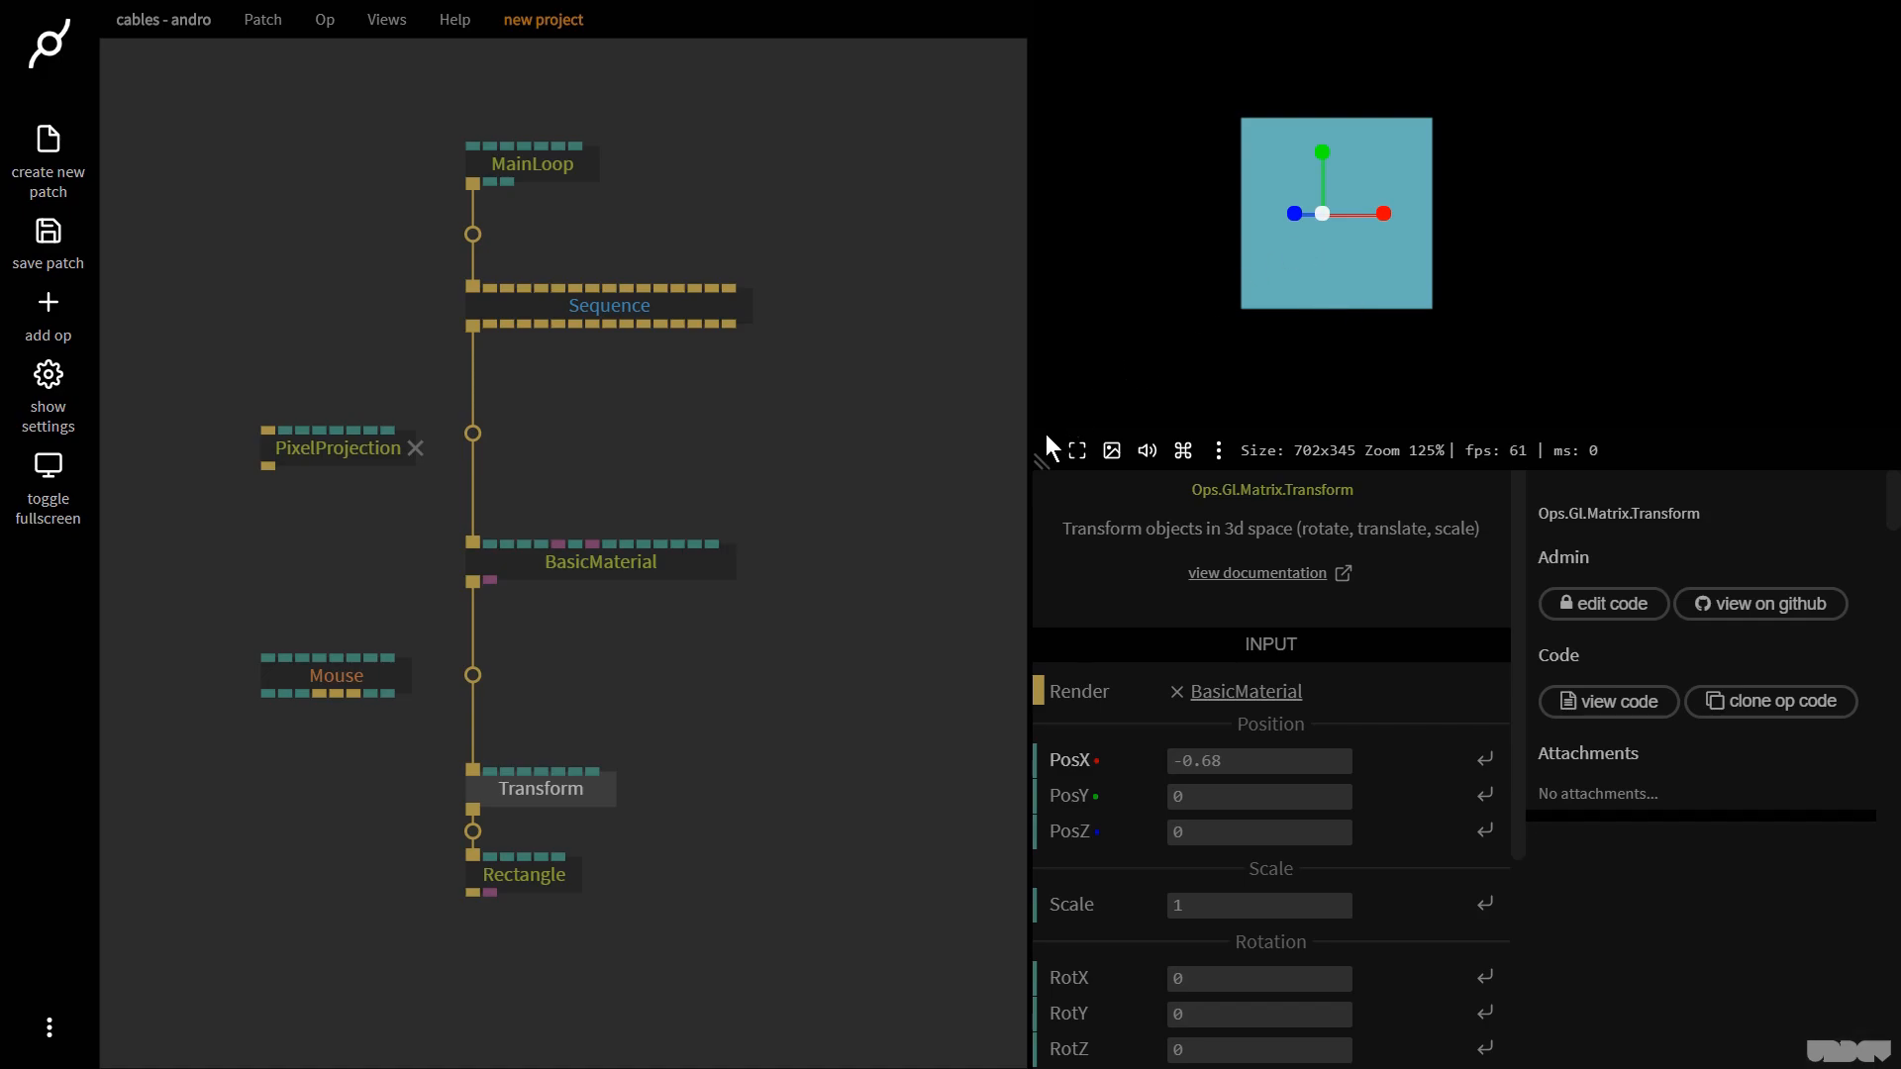
- Insert PixelProjection on the cable between Sequence and BasicMaterial
left_click(337, 447)
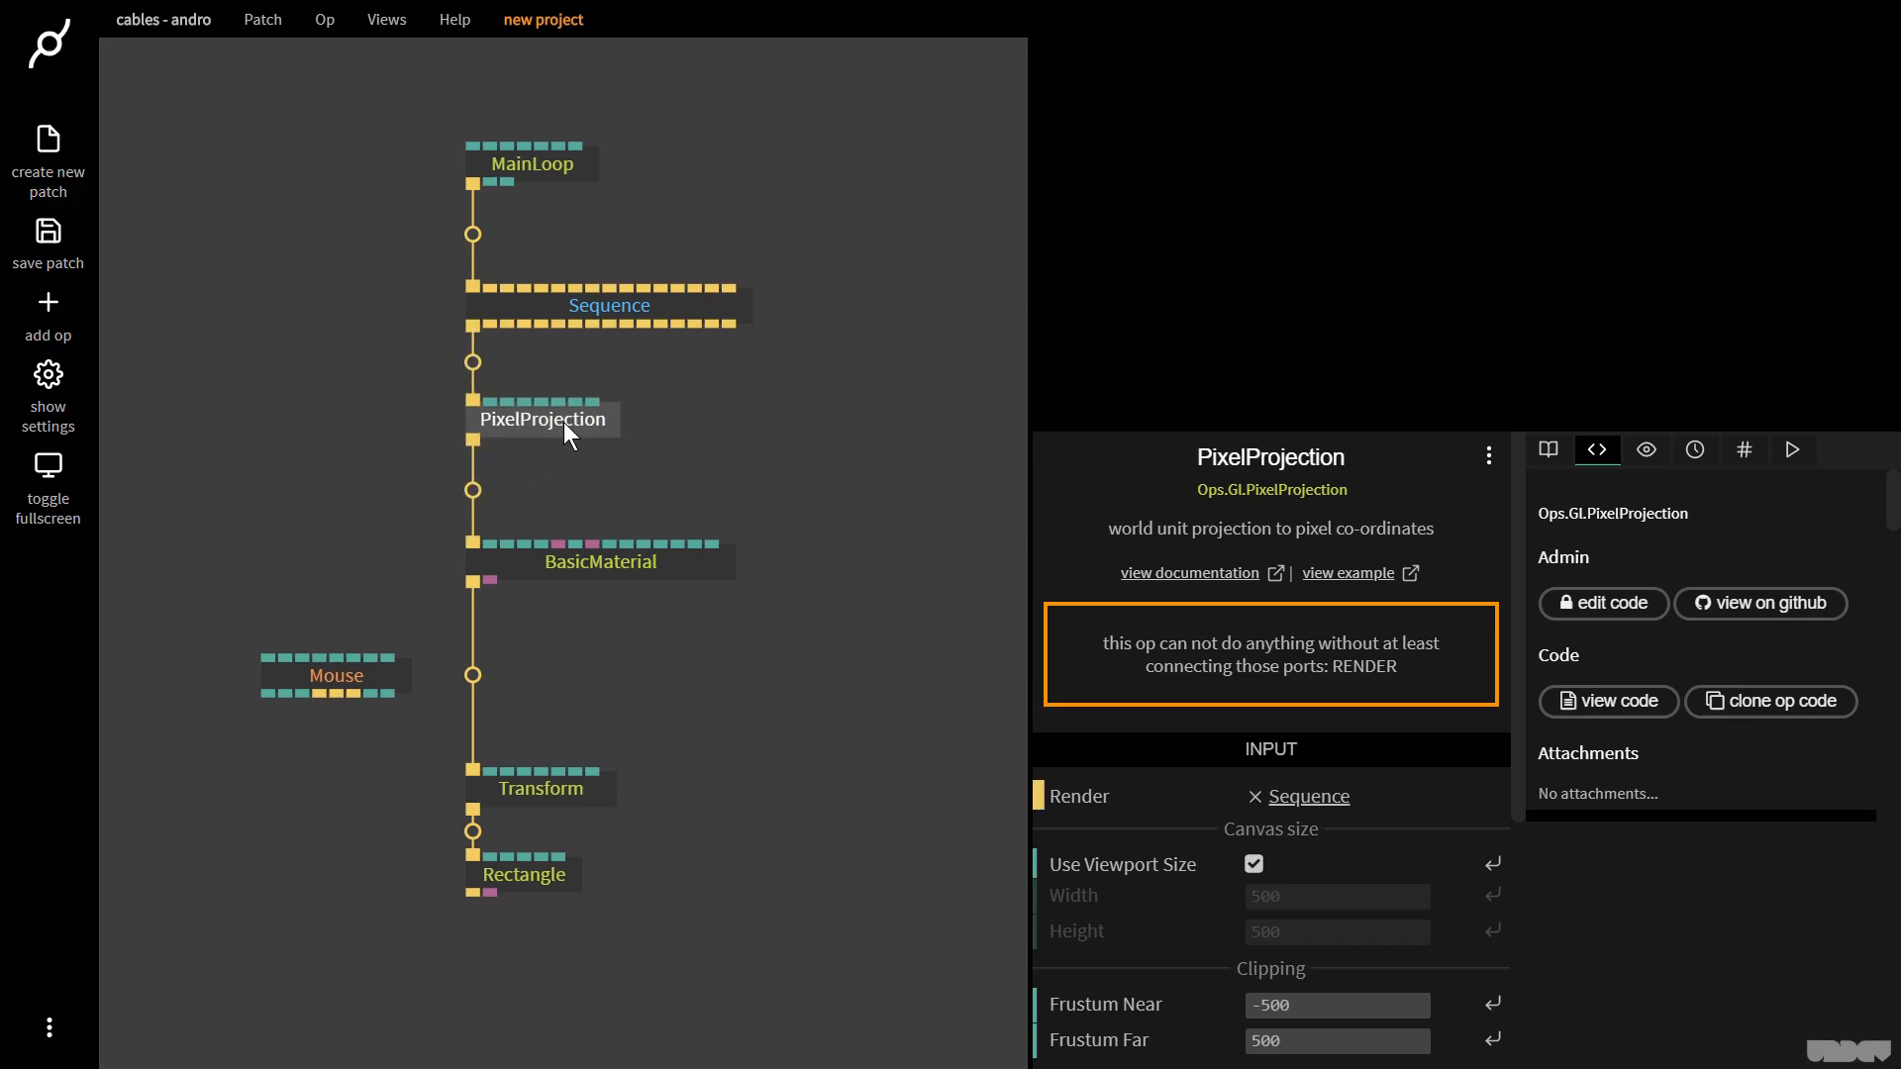
- Set the Rectangle's Width and Height to 100
left_click(522, 874)
type("100")
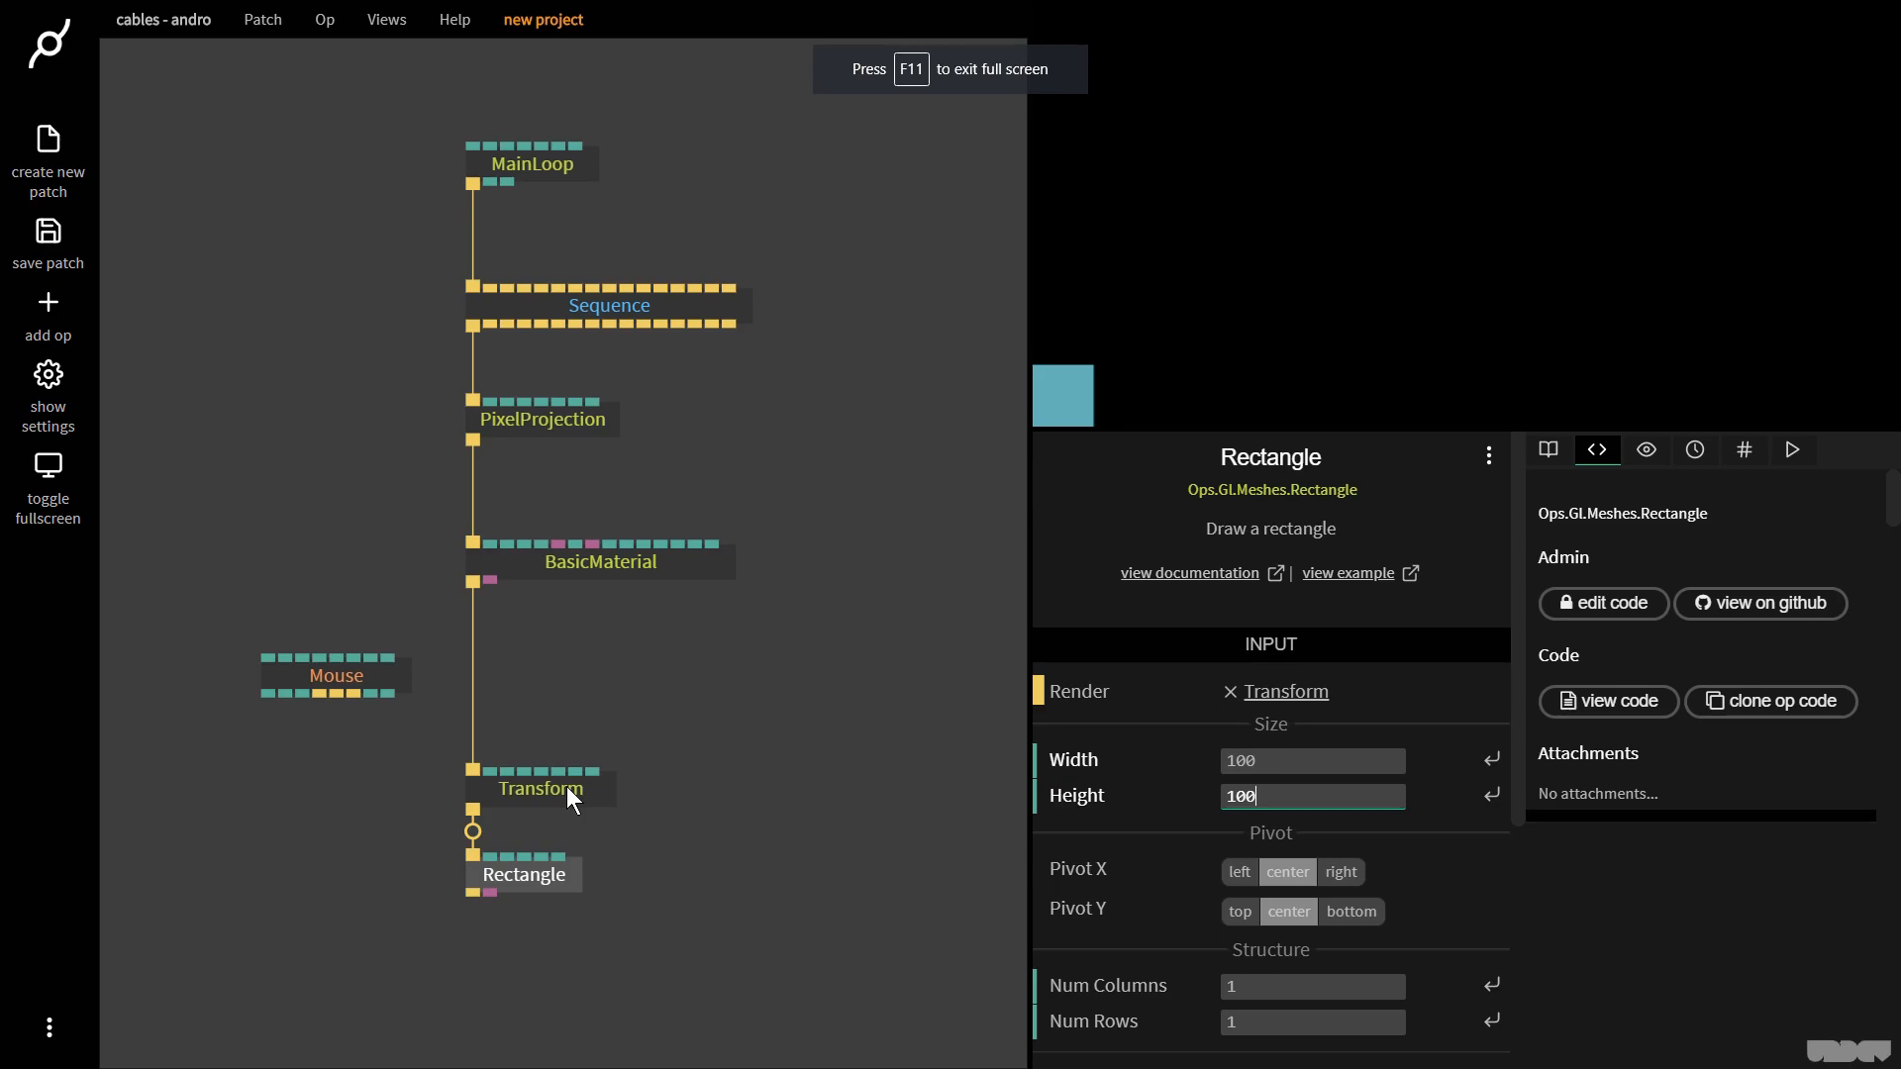
- Set the rectangle Transform's PosX and PosY to 50 pixels
left_click(540, 788)
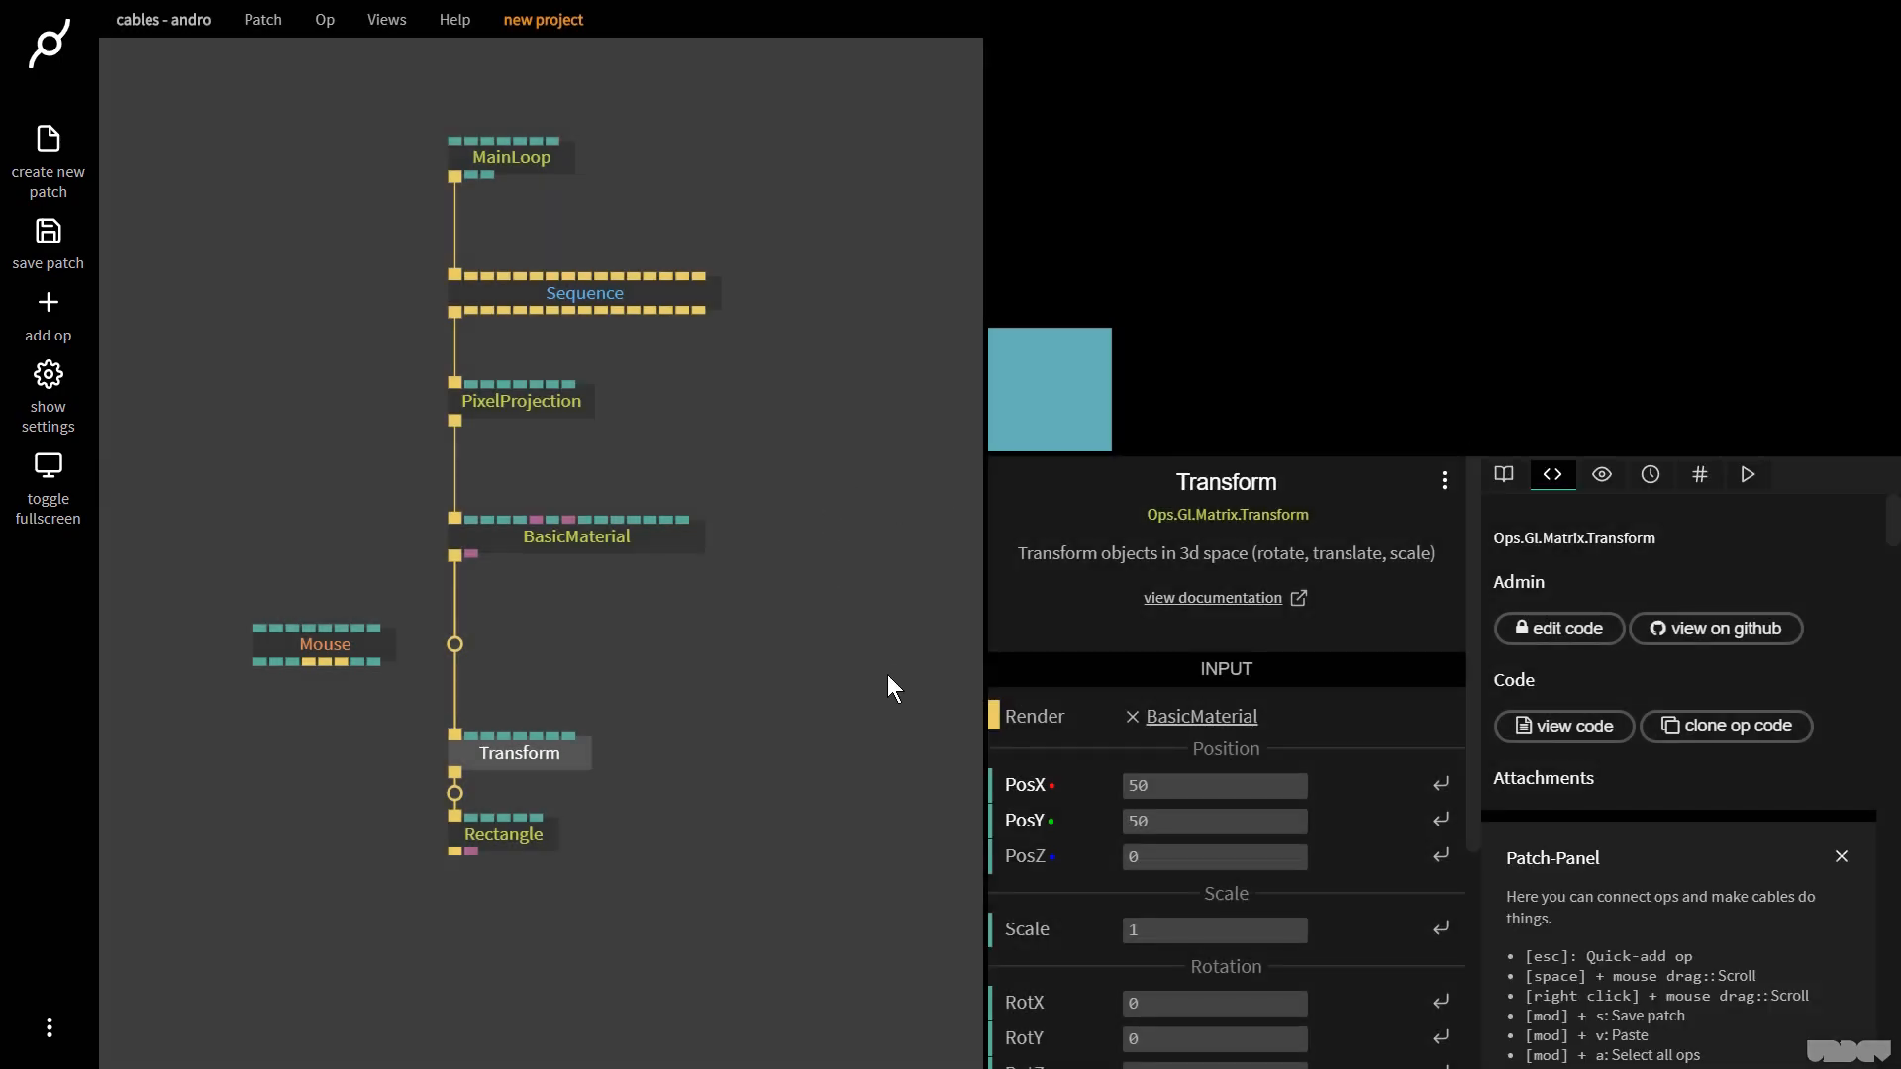
left_click(1841, 856)
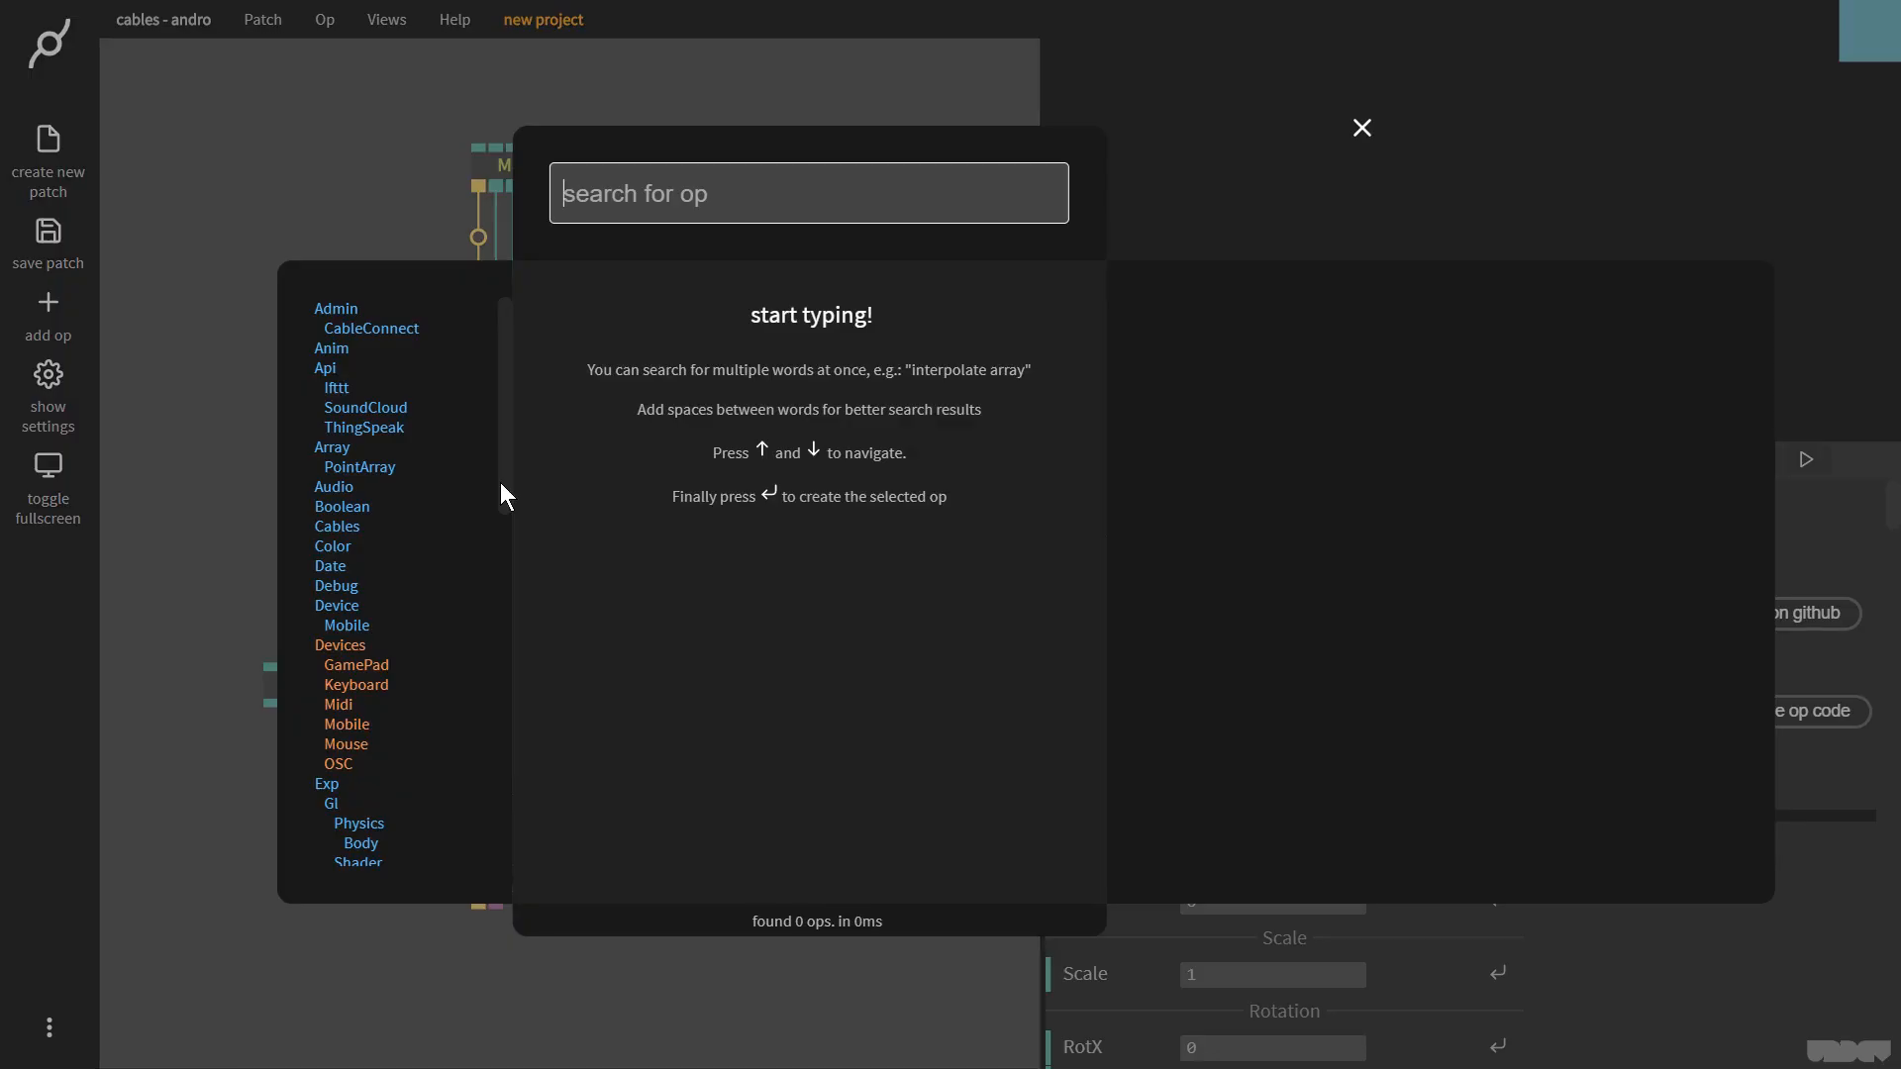
- Add Divide ops halving MainLoop width/height into Transform position, then delete both
left_click(1360, 127)
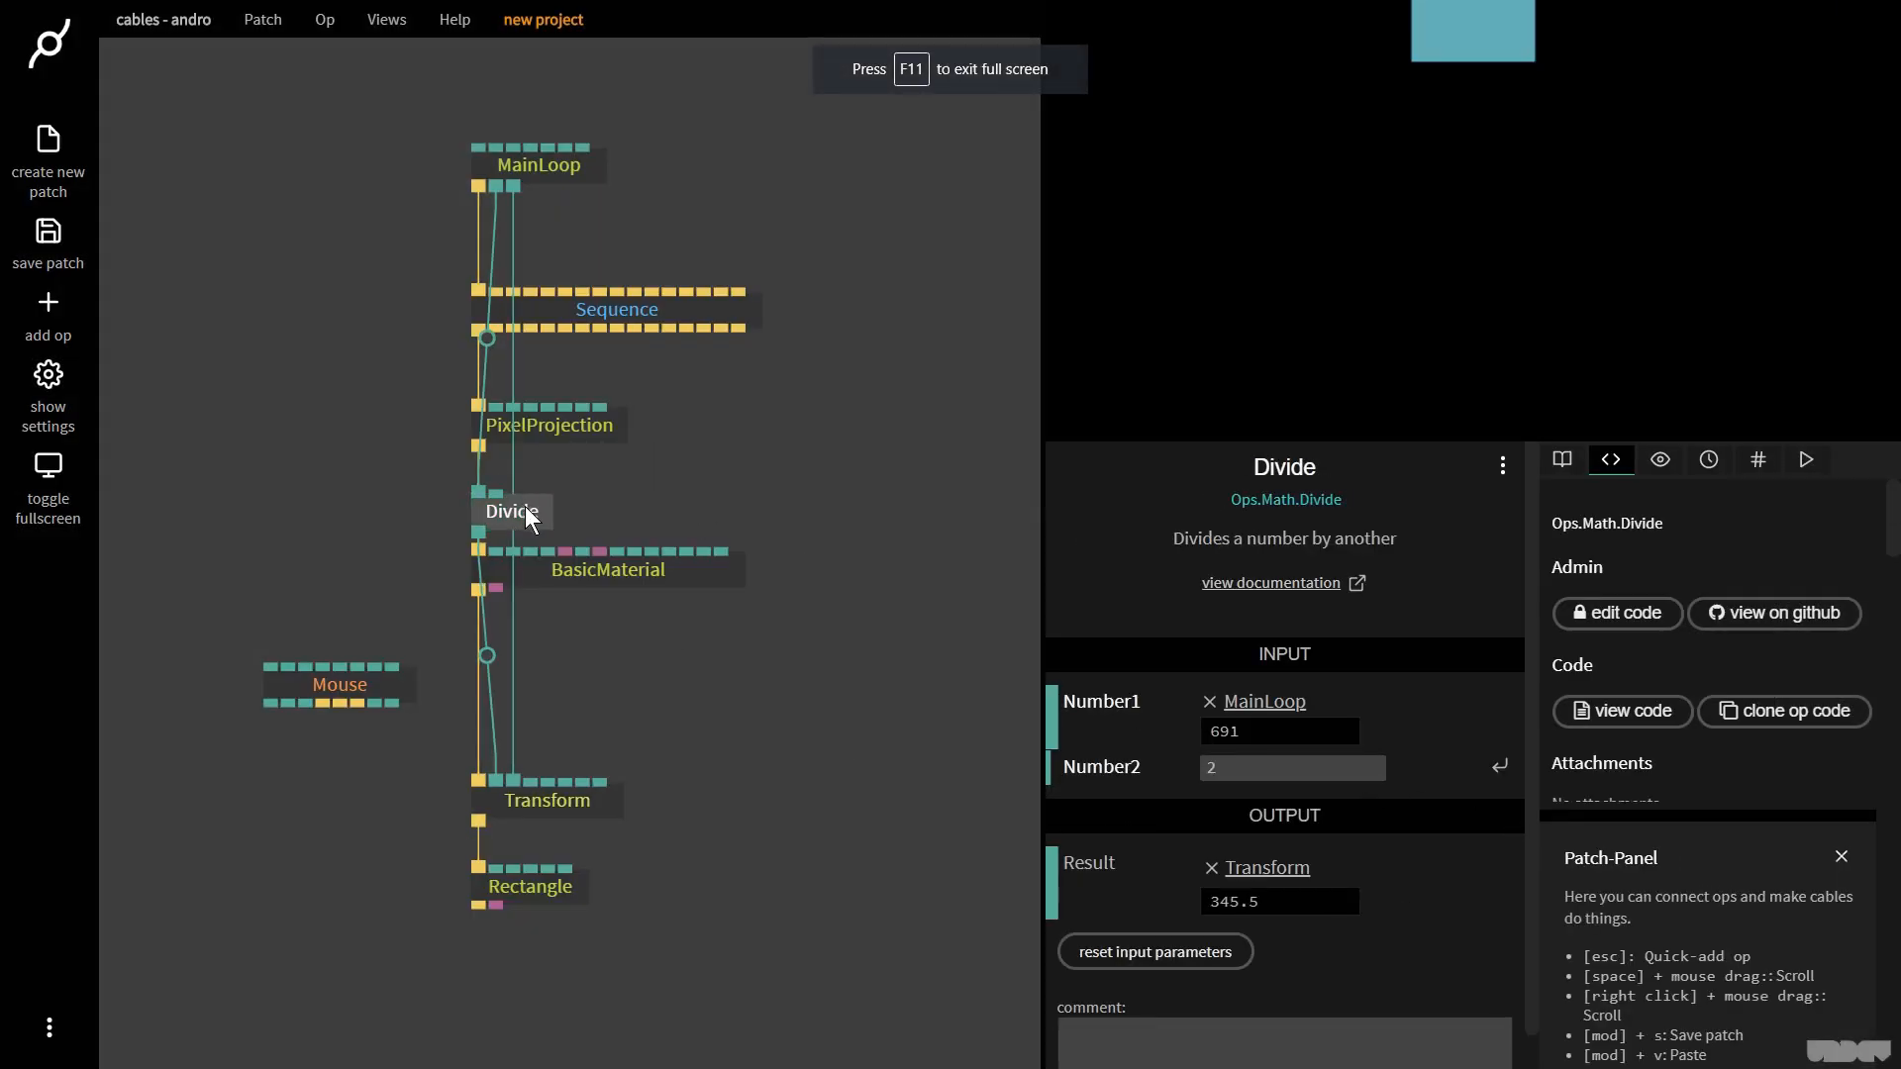
left_click(511, 511)
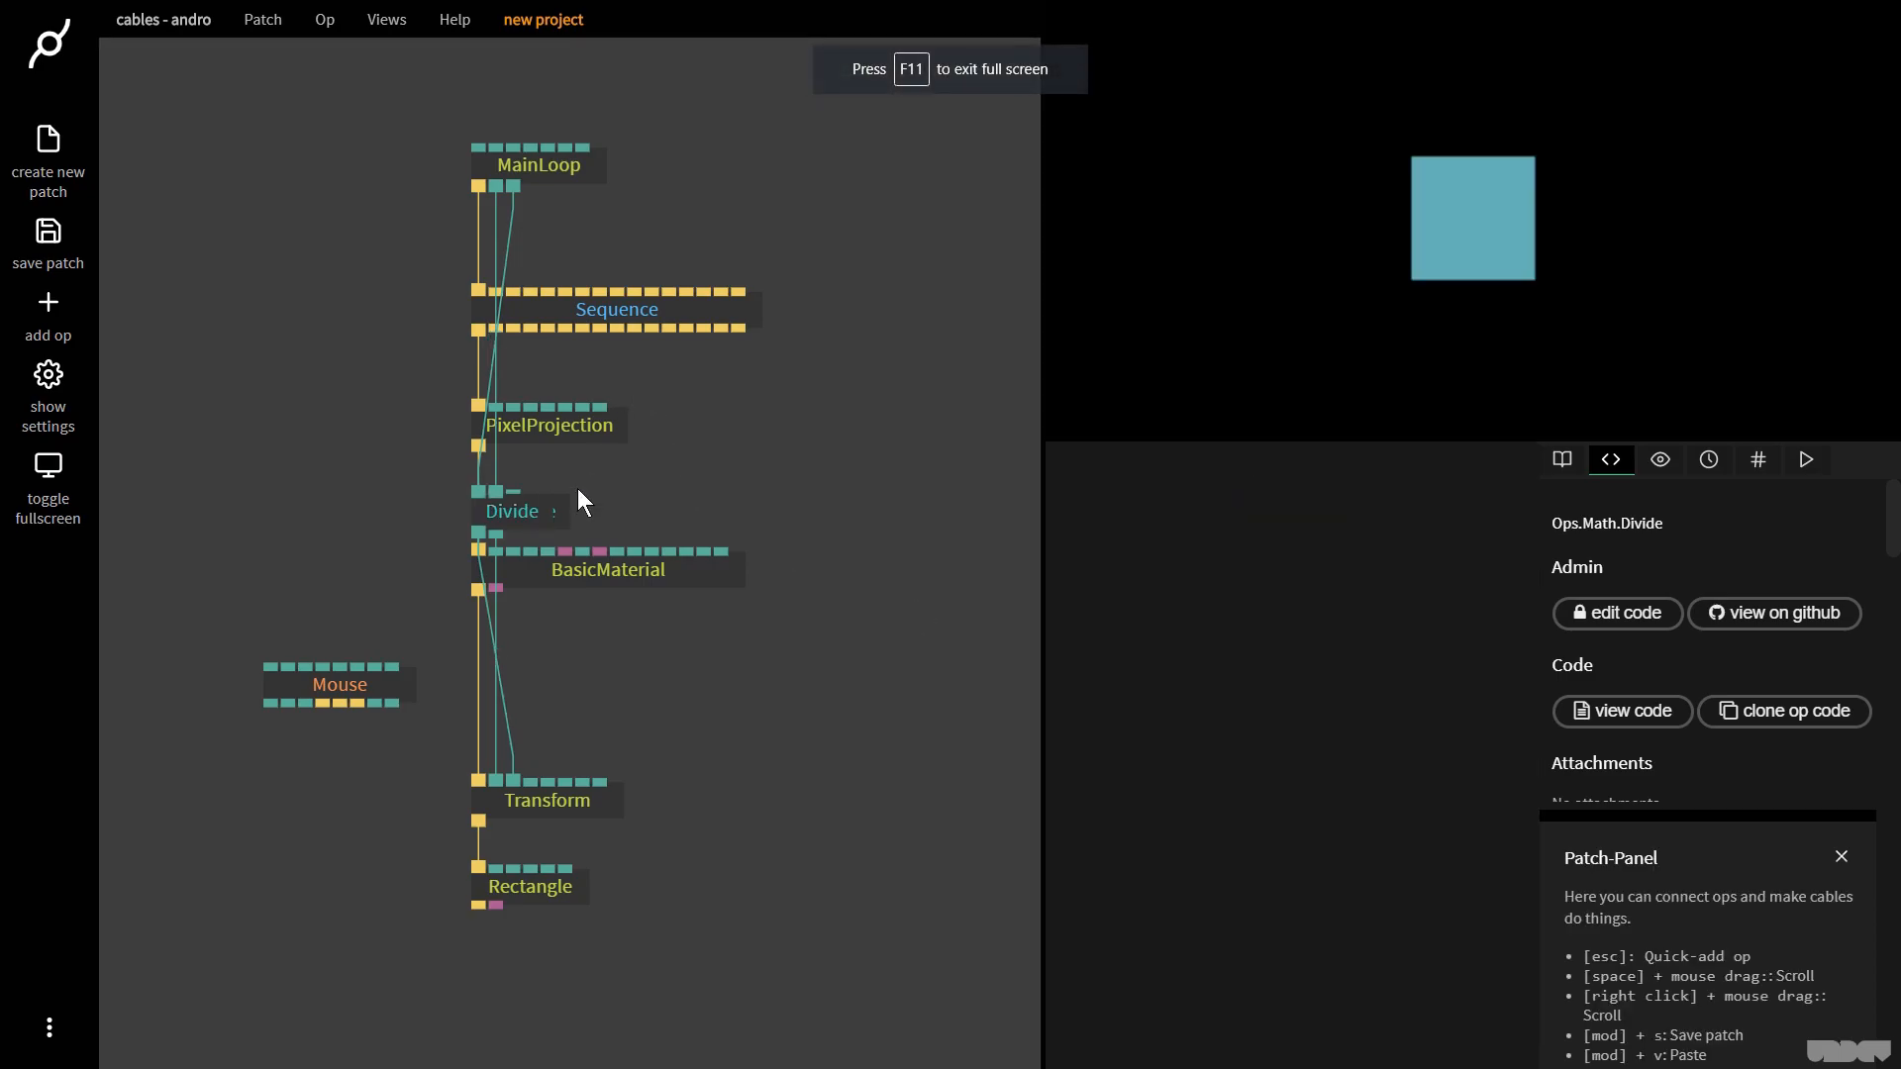
left_click(512, 511)
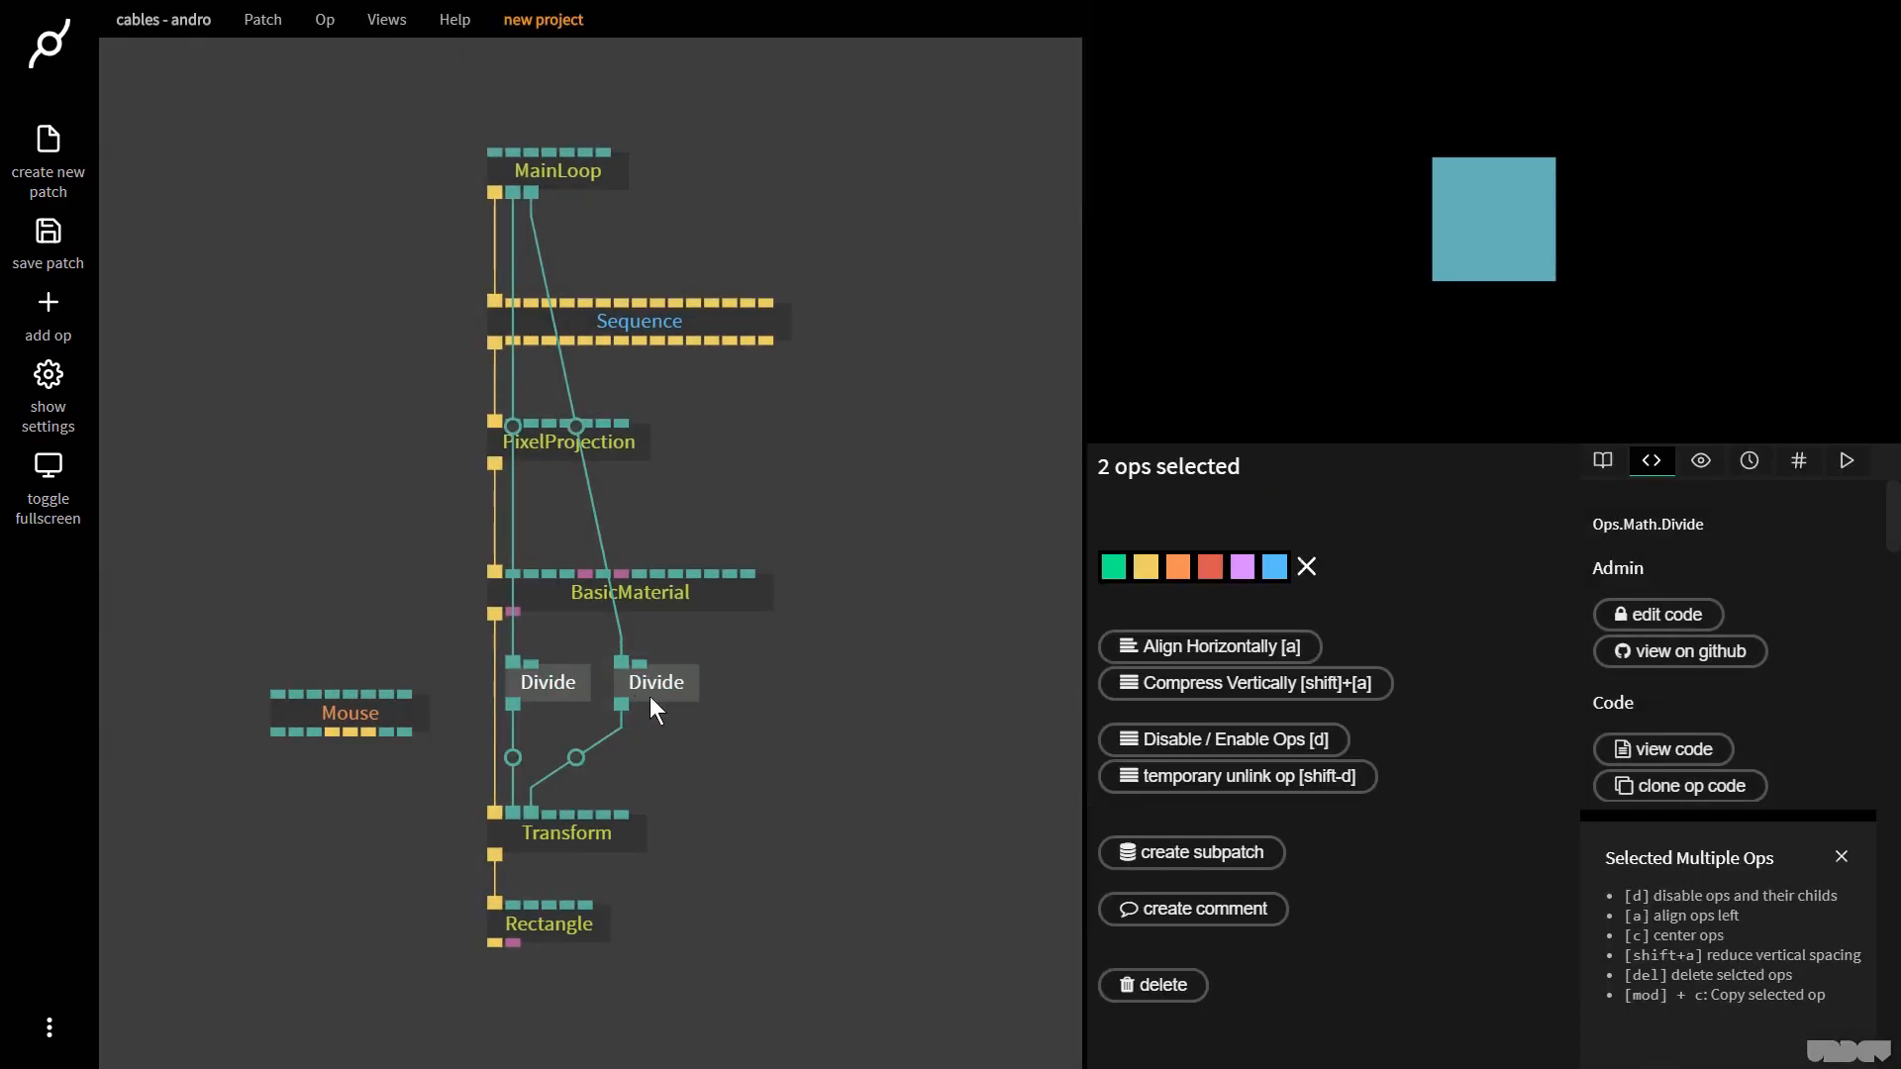
left_click(1150, 983)
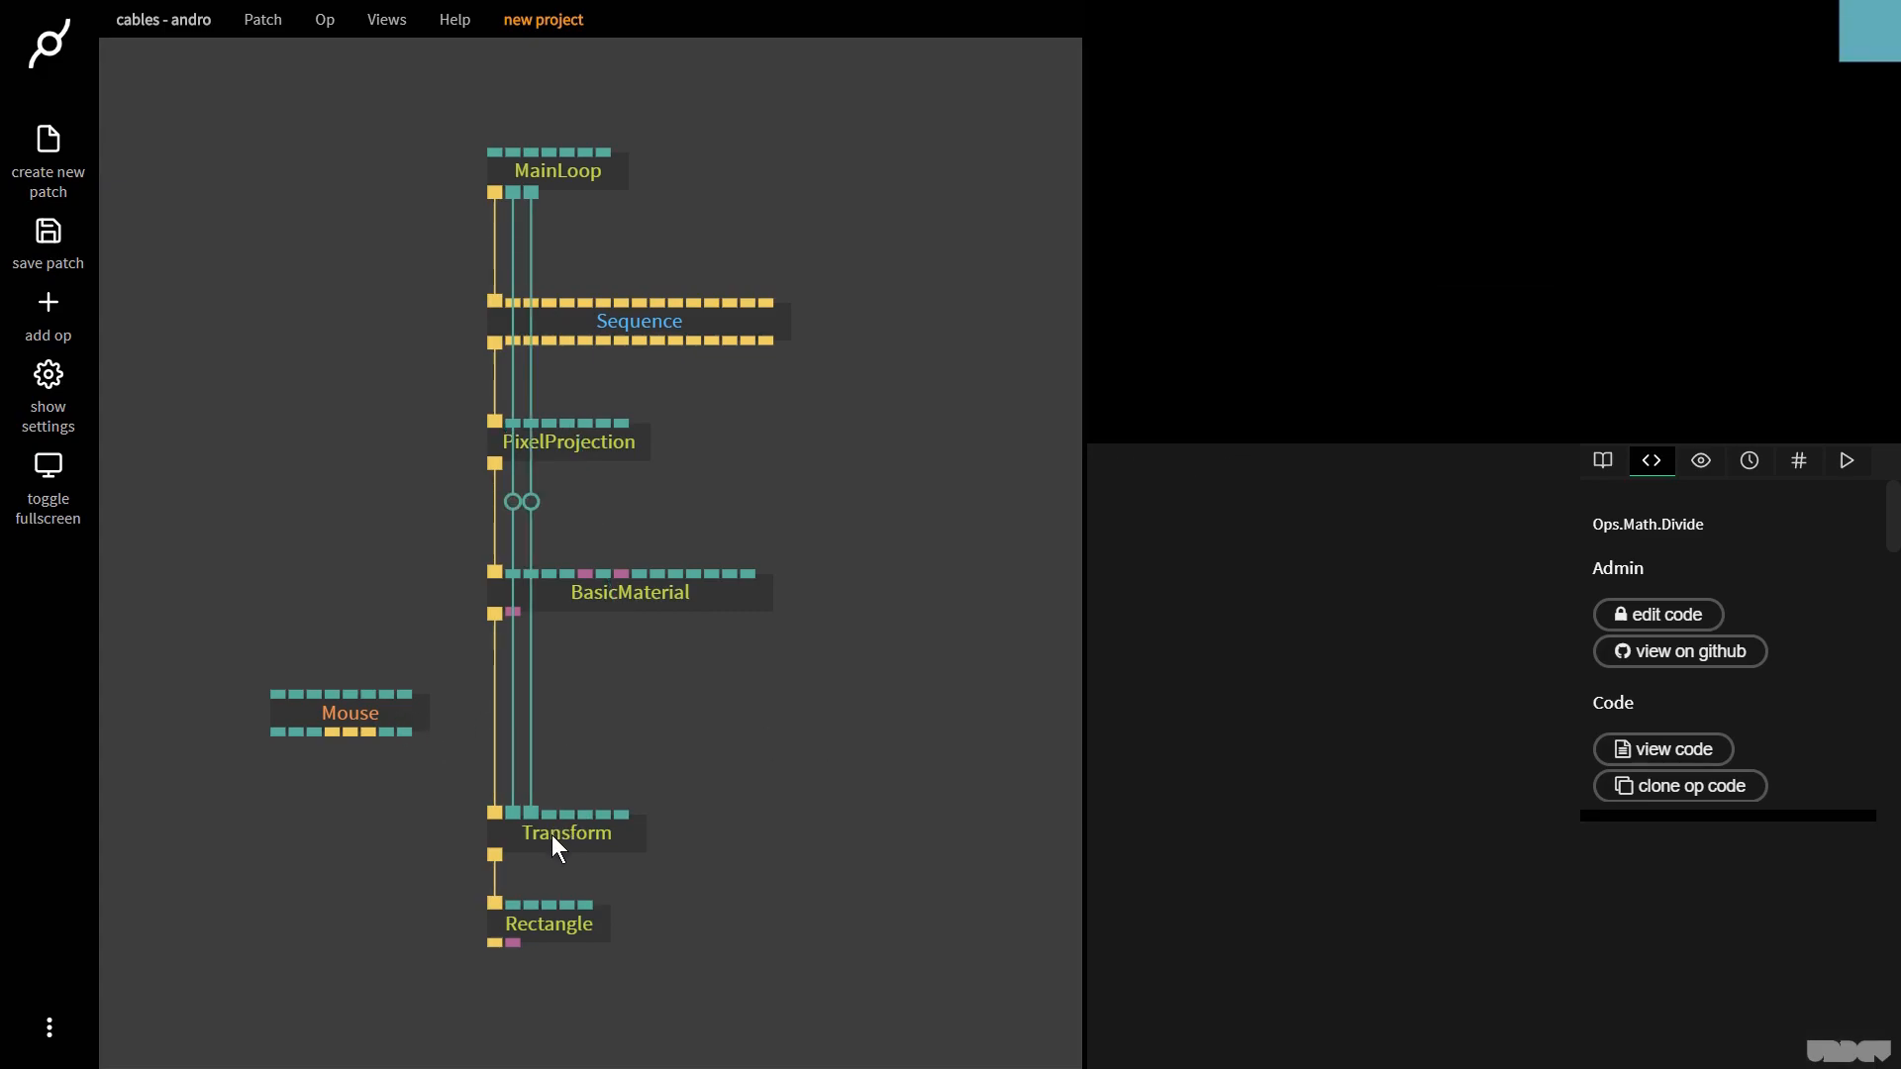
- Unlink MainLoop from the rectangle Transform and add Transform, Cube (scale 0.25), ScreenCoordinates under Sequence
left_click(350, 713)
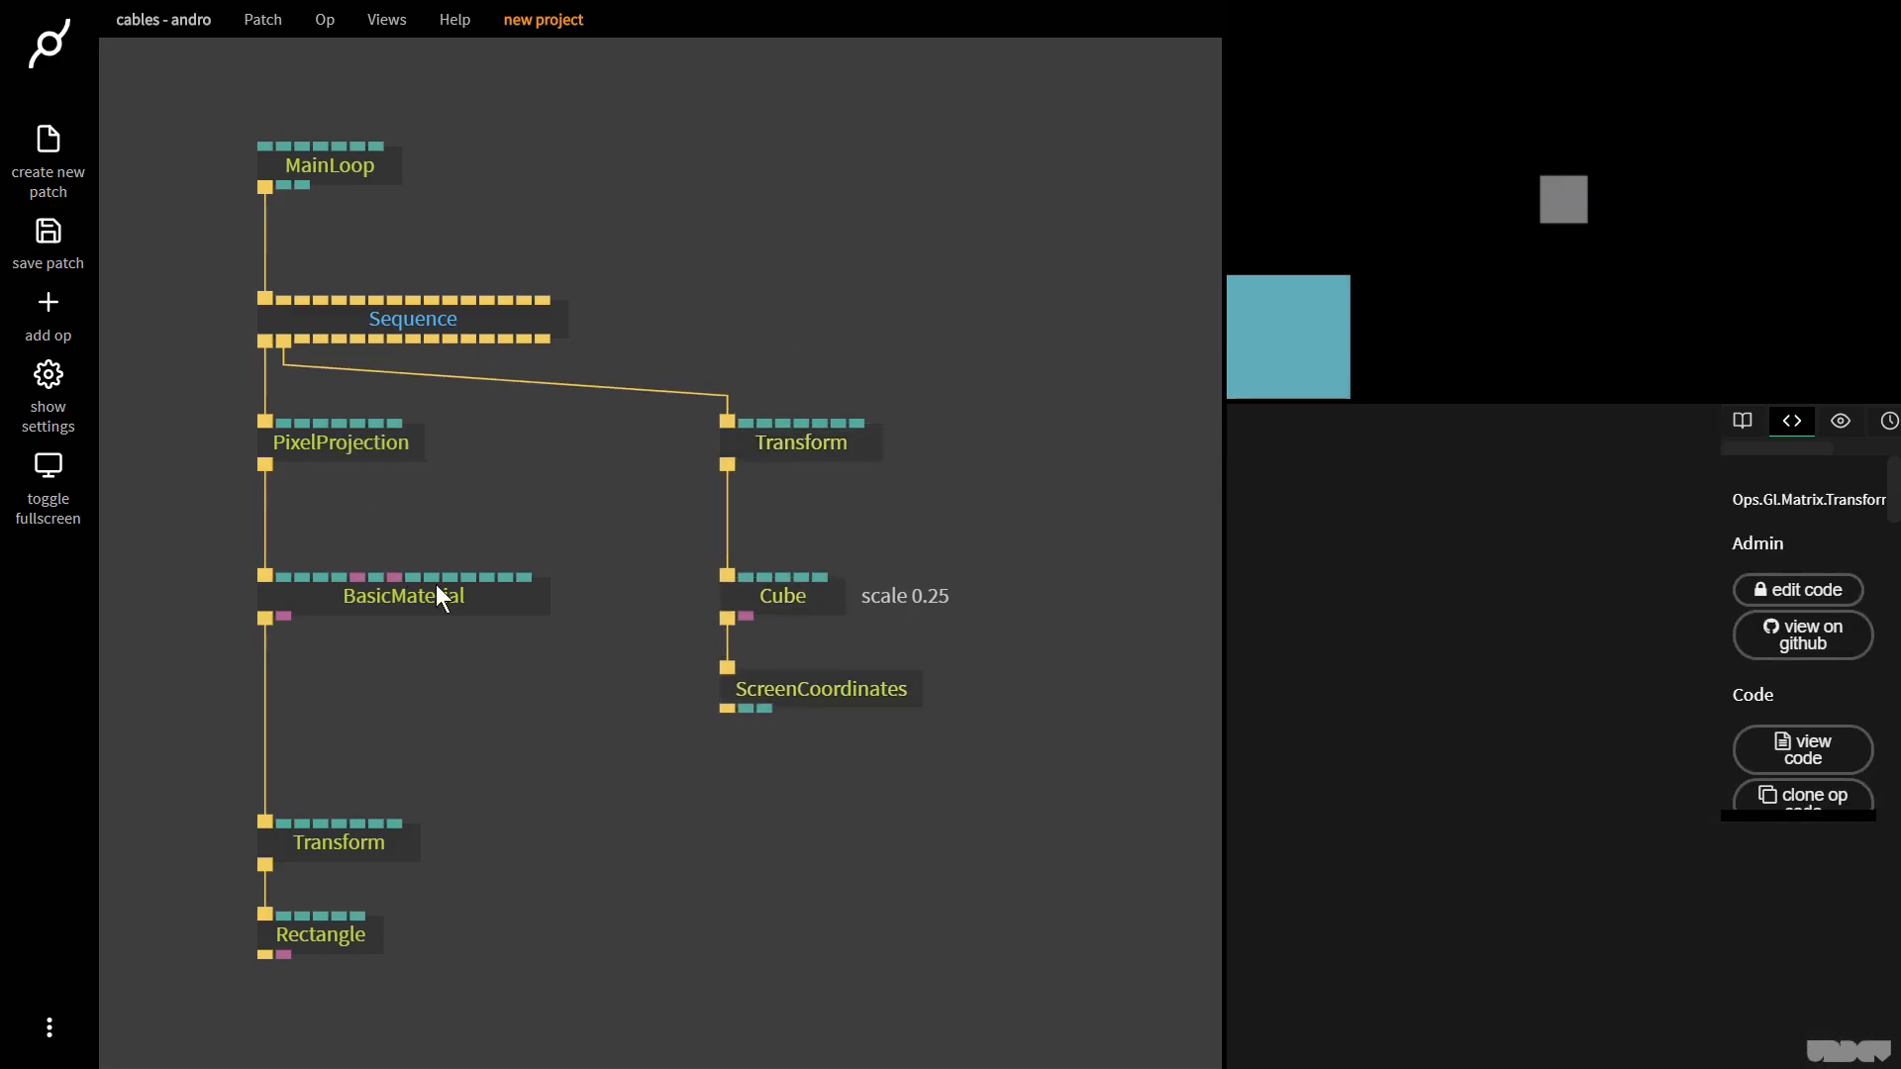
- Make the Rectangle 25 by 25 and link ScreenCoordinates X to the rectangle Transform's PosX
left_click(319, 934)
type("25")
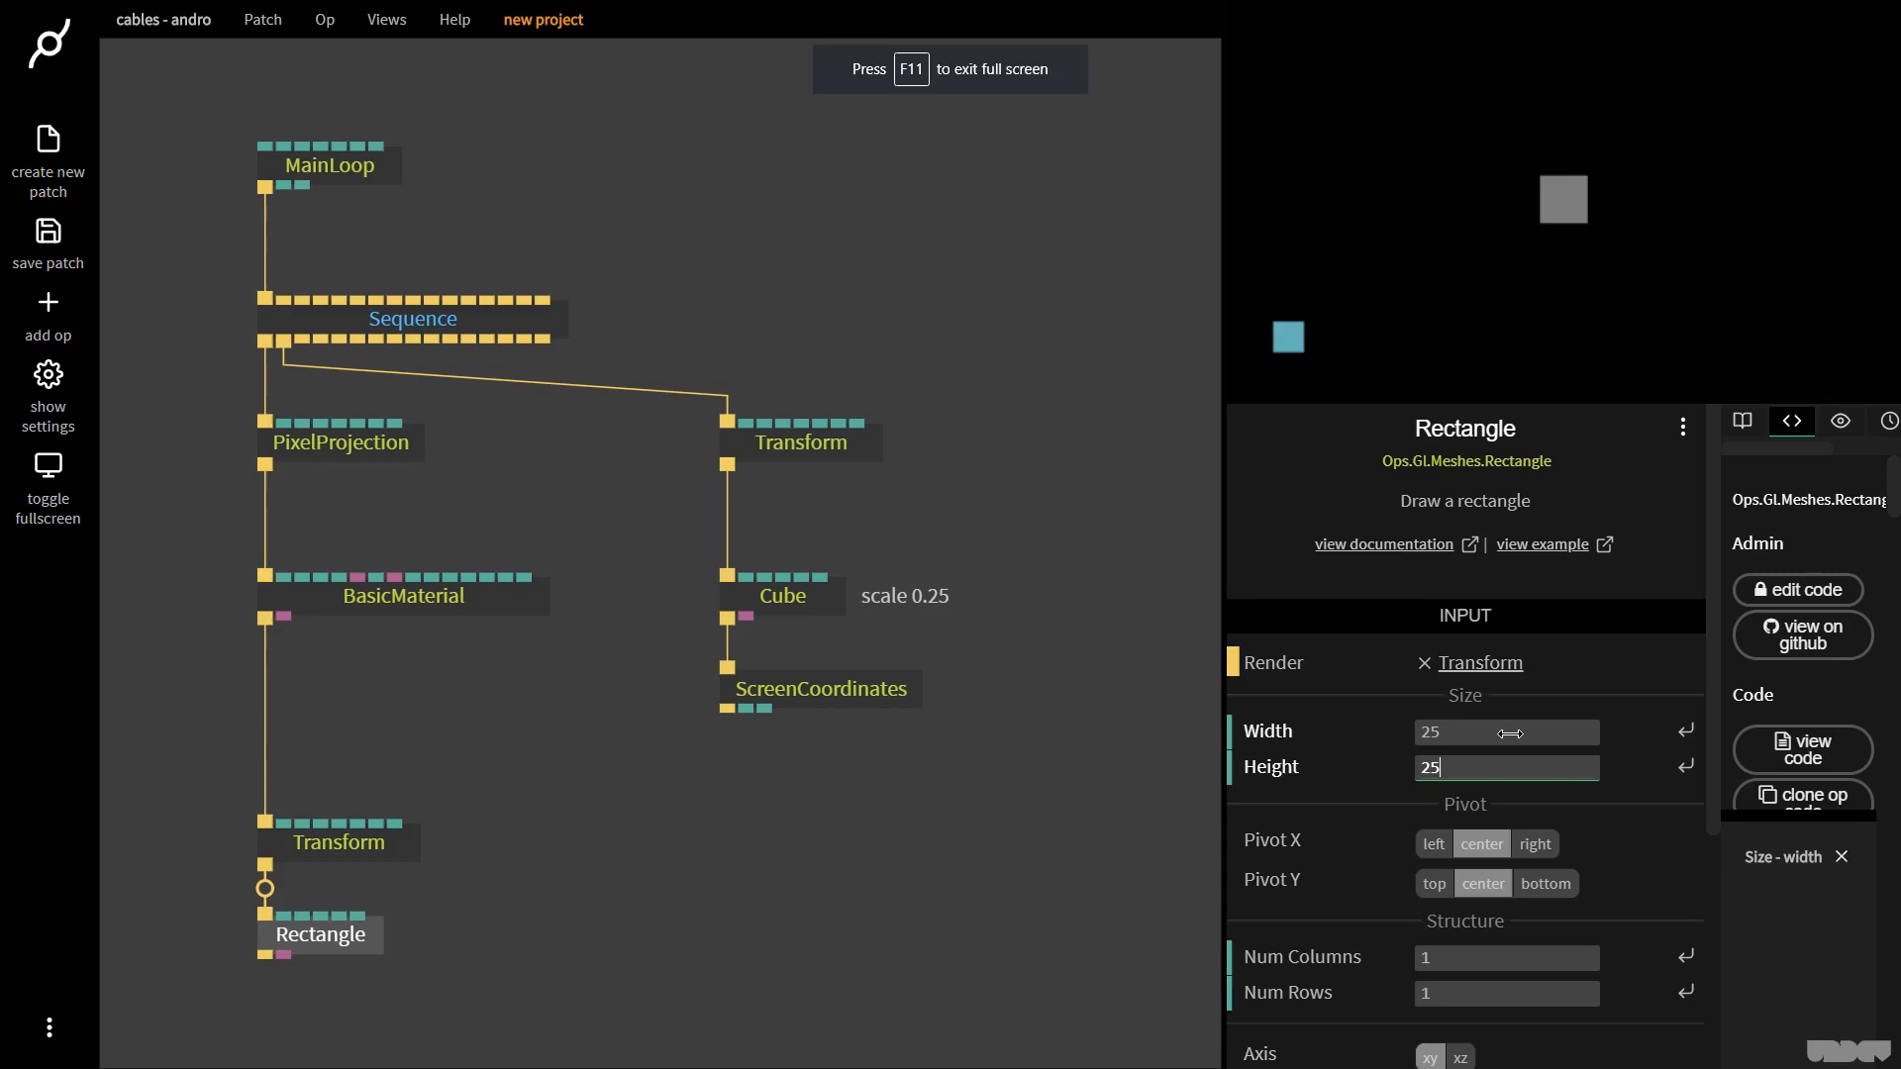
left_click(800, 442)
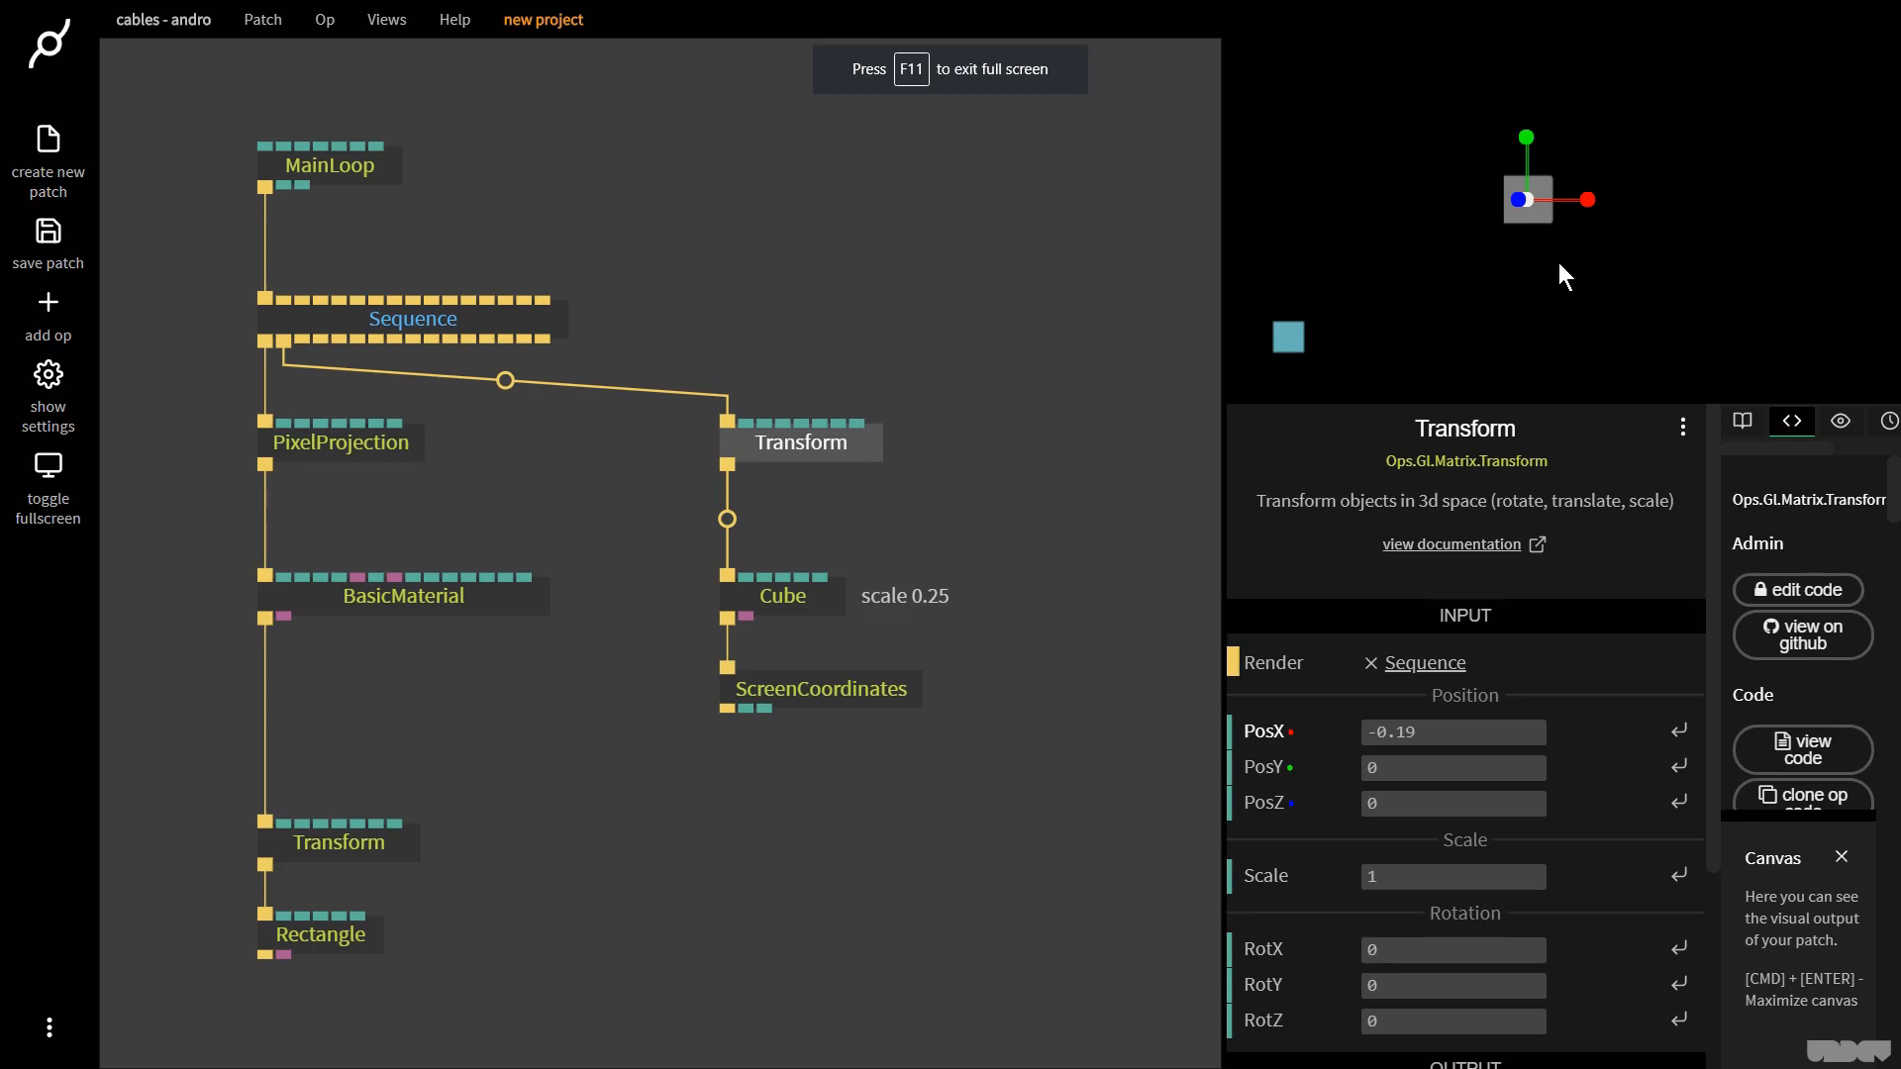
left_click(820, 689)
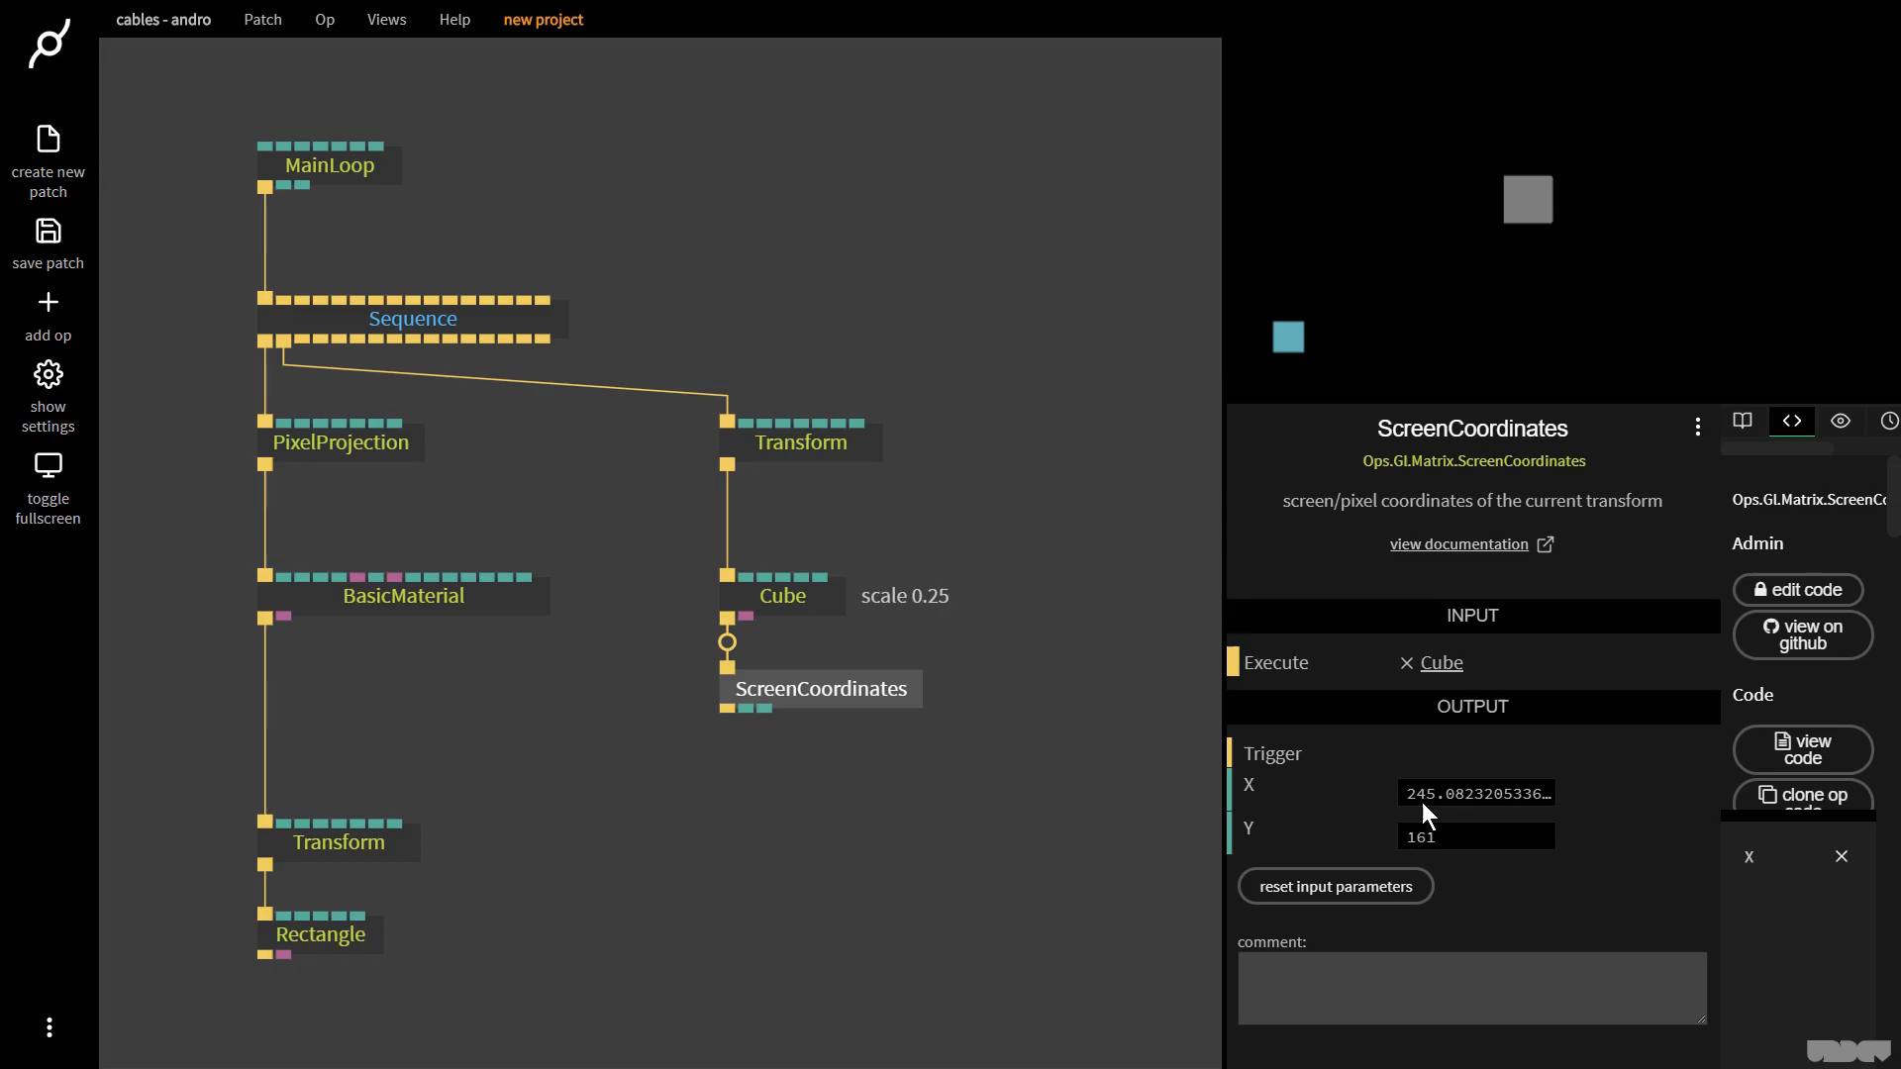
mouse_move(741, 709)
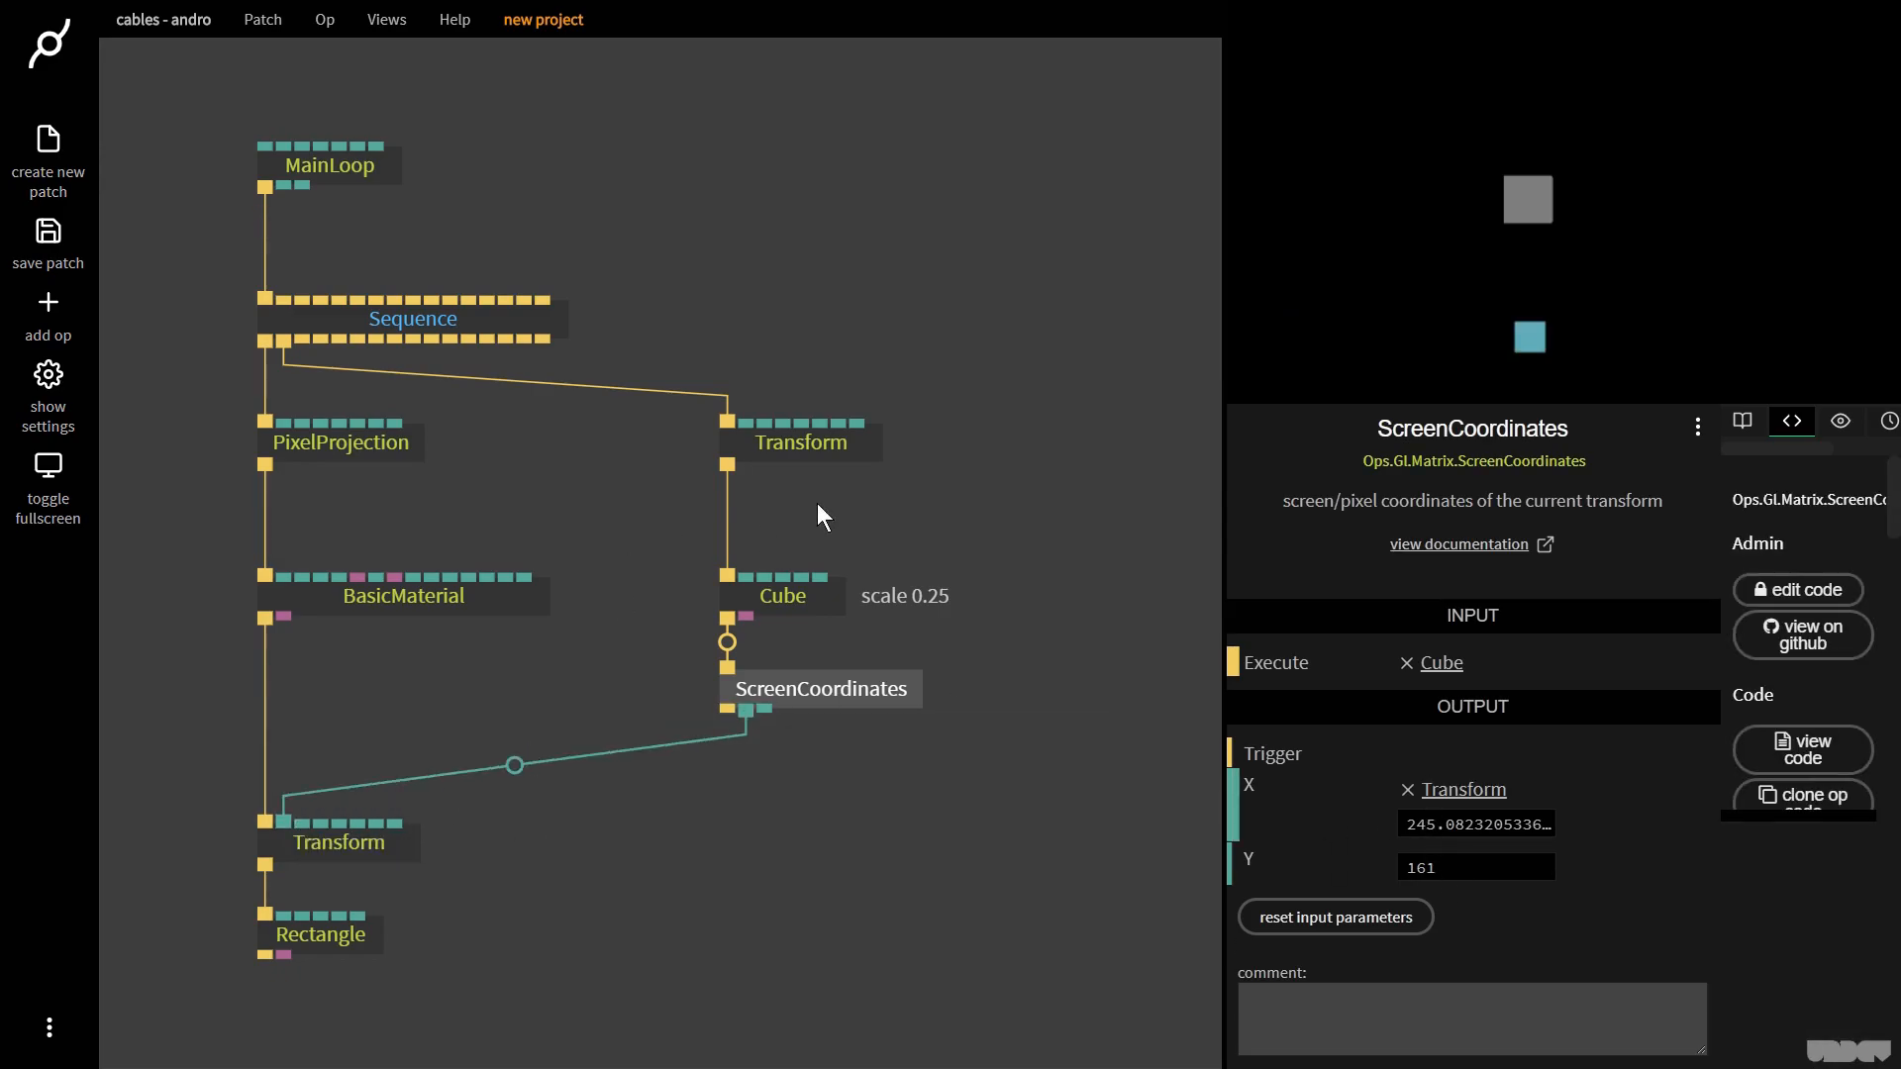
- Set the cube Transform's PosX to -0.18 and verify the rectangle's linked PosX (~246.5)
left_click(800, 442)
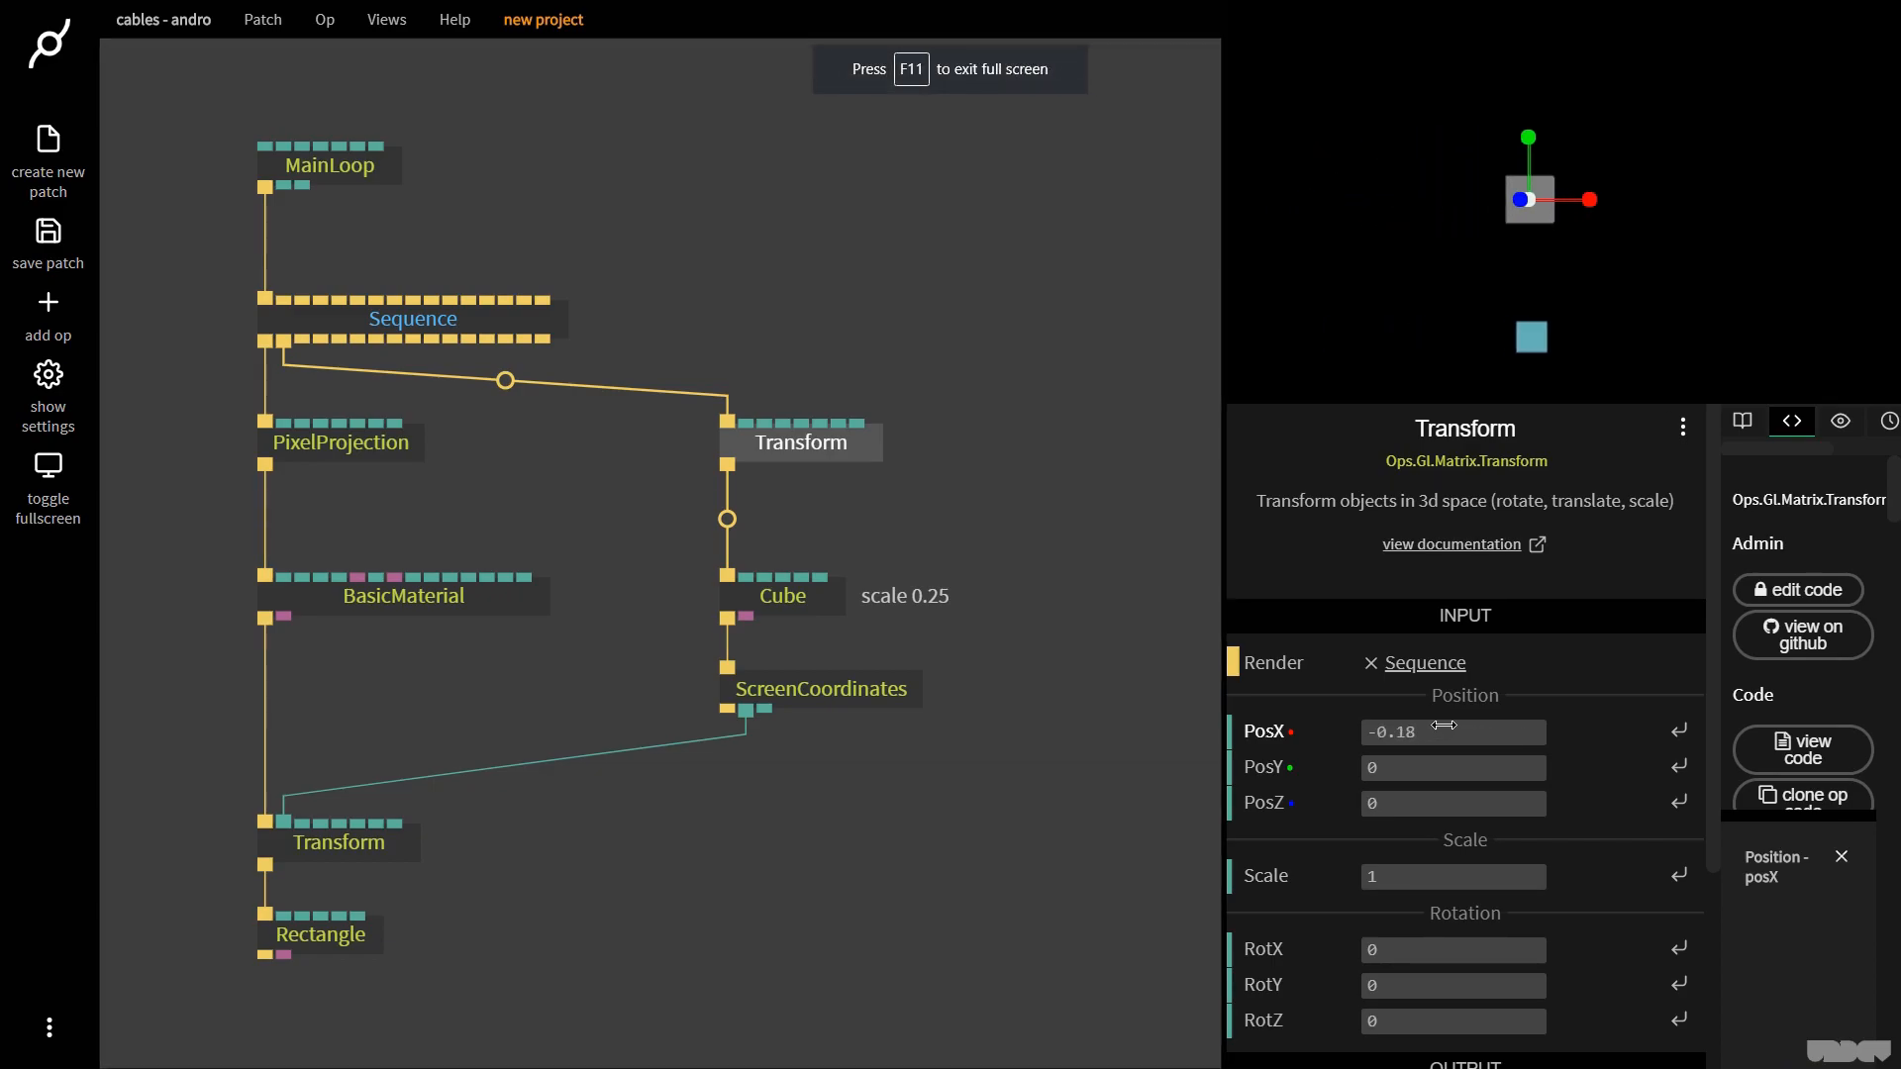
left_click(340, 842)
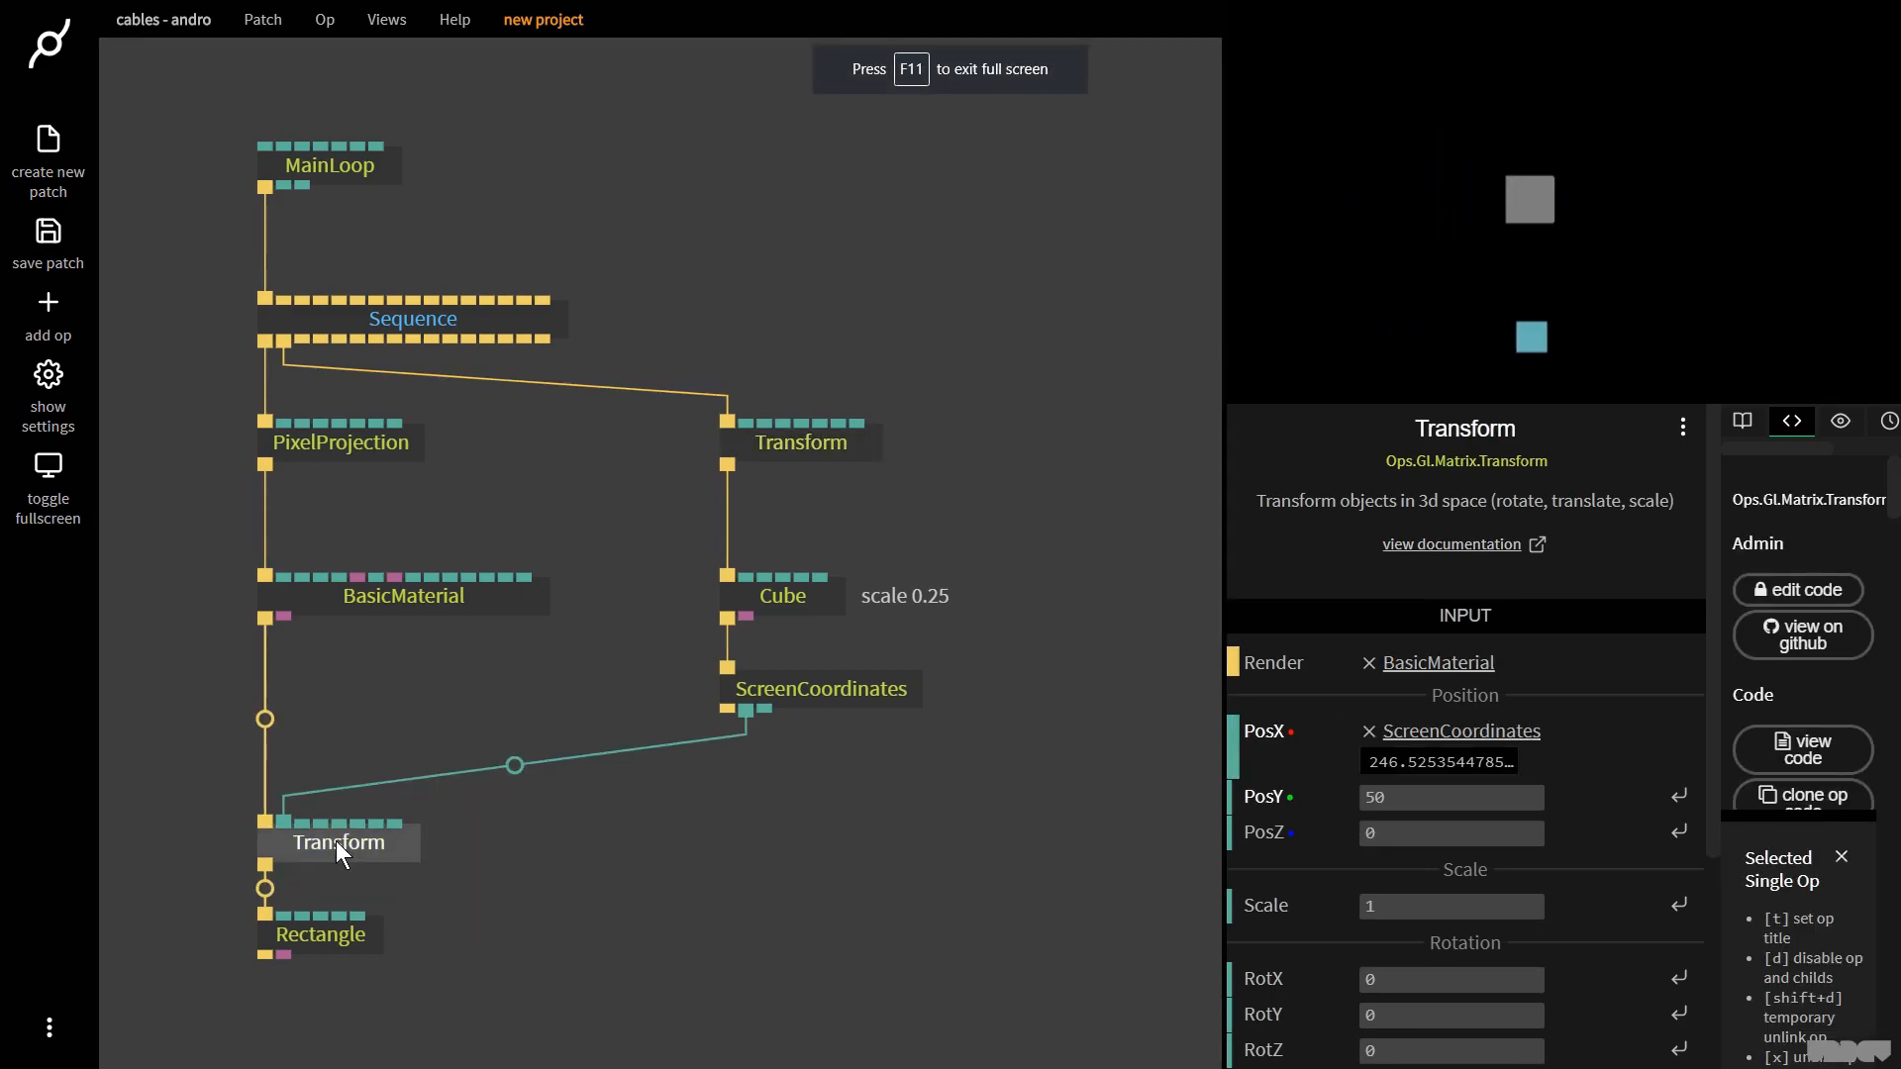